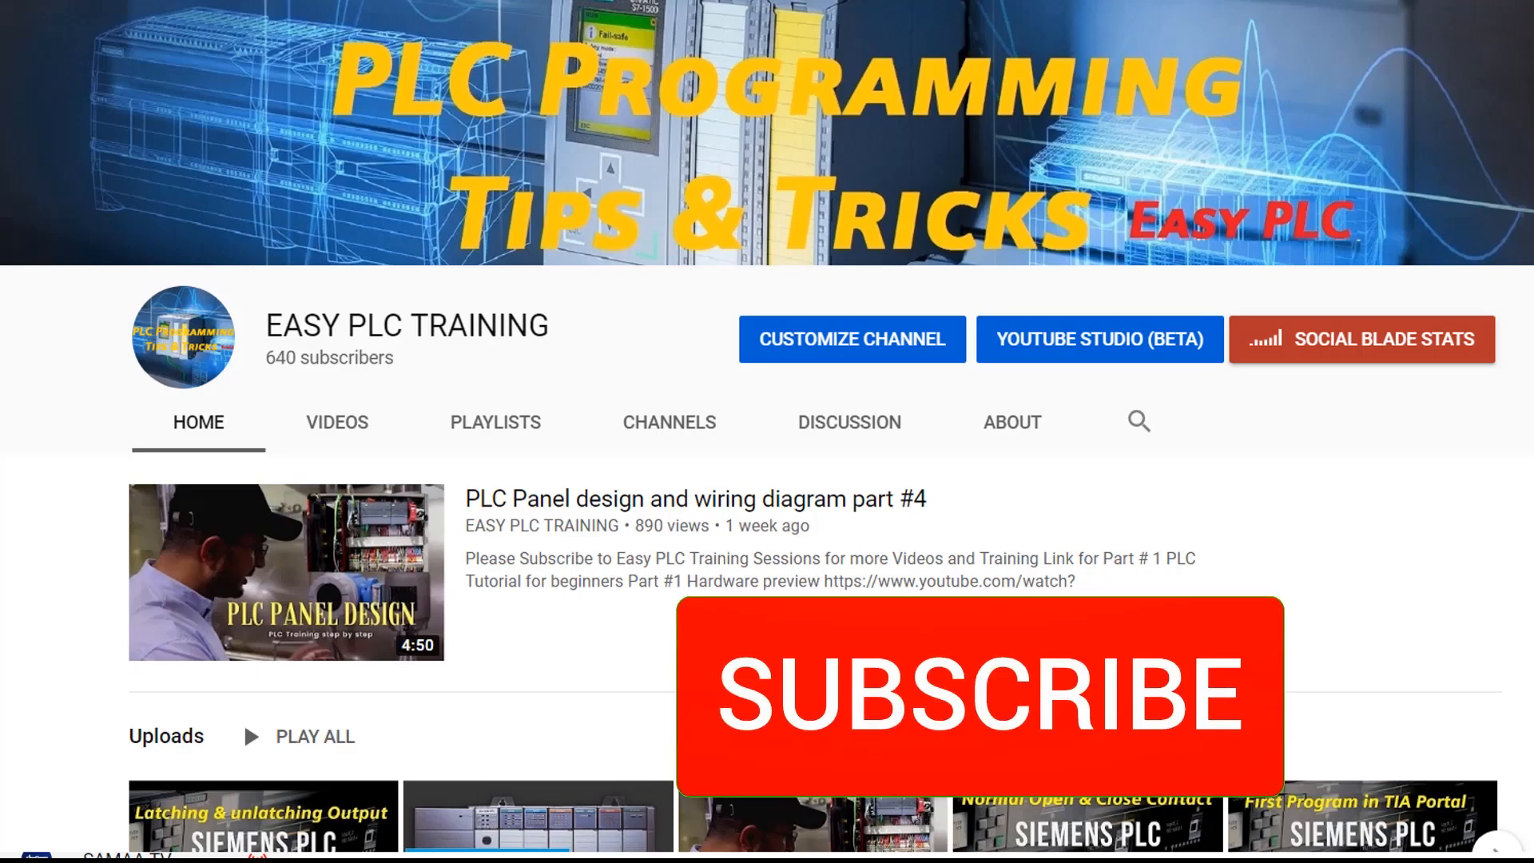
Close the YouTube channel page to show the Windows desktop.
{"action": "left_click", "coordinate": [978, 695]}
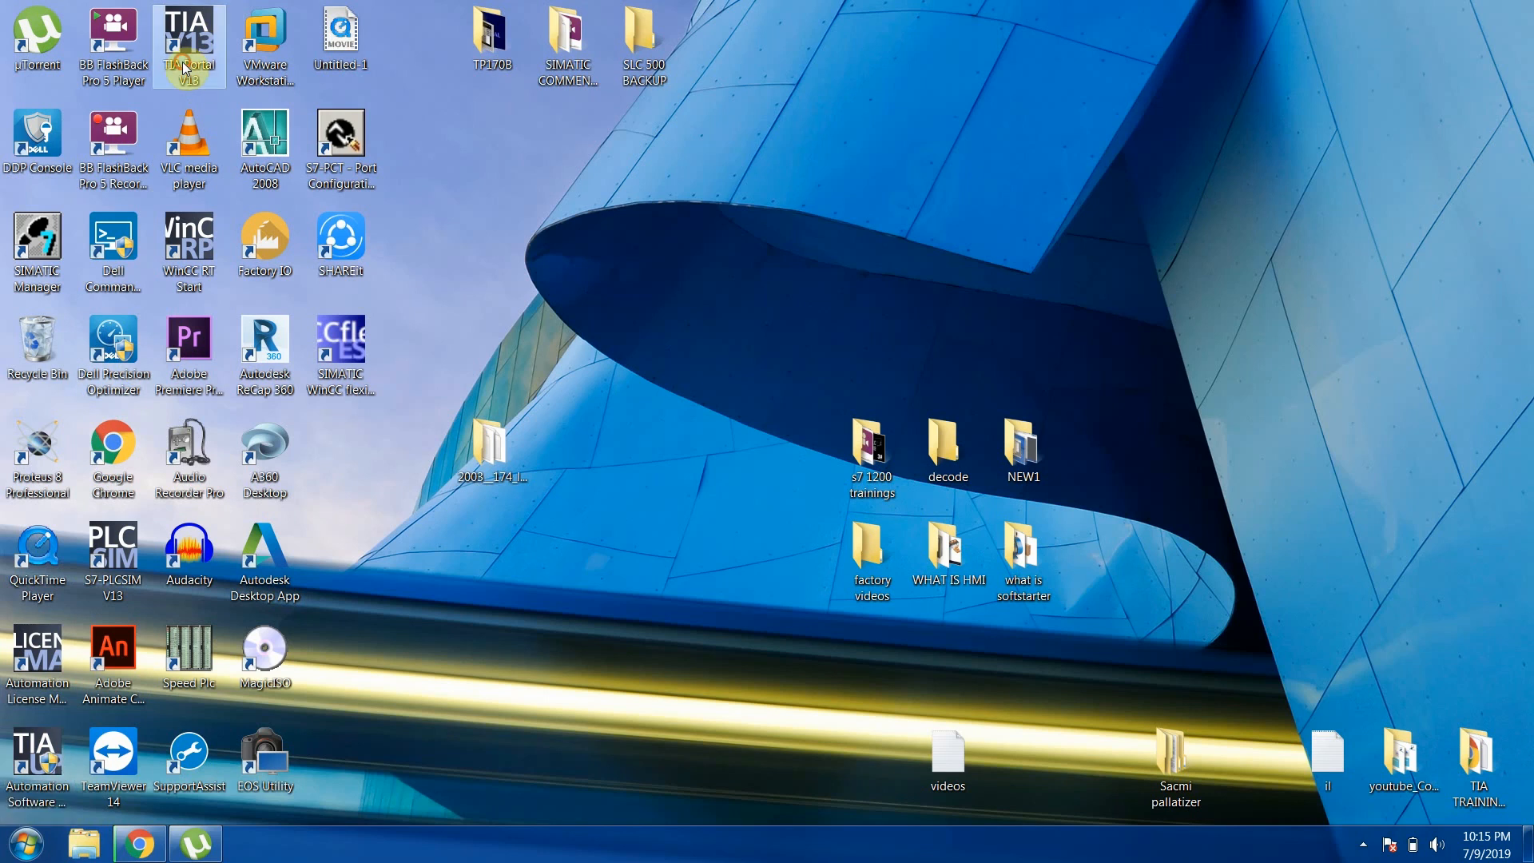
Launch TIA Portal V13 and start Migrate project, browsing to the old PROJECT_1.hmi source file.
{"action": "double_click", "coordinate": [188, 45]}
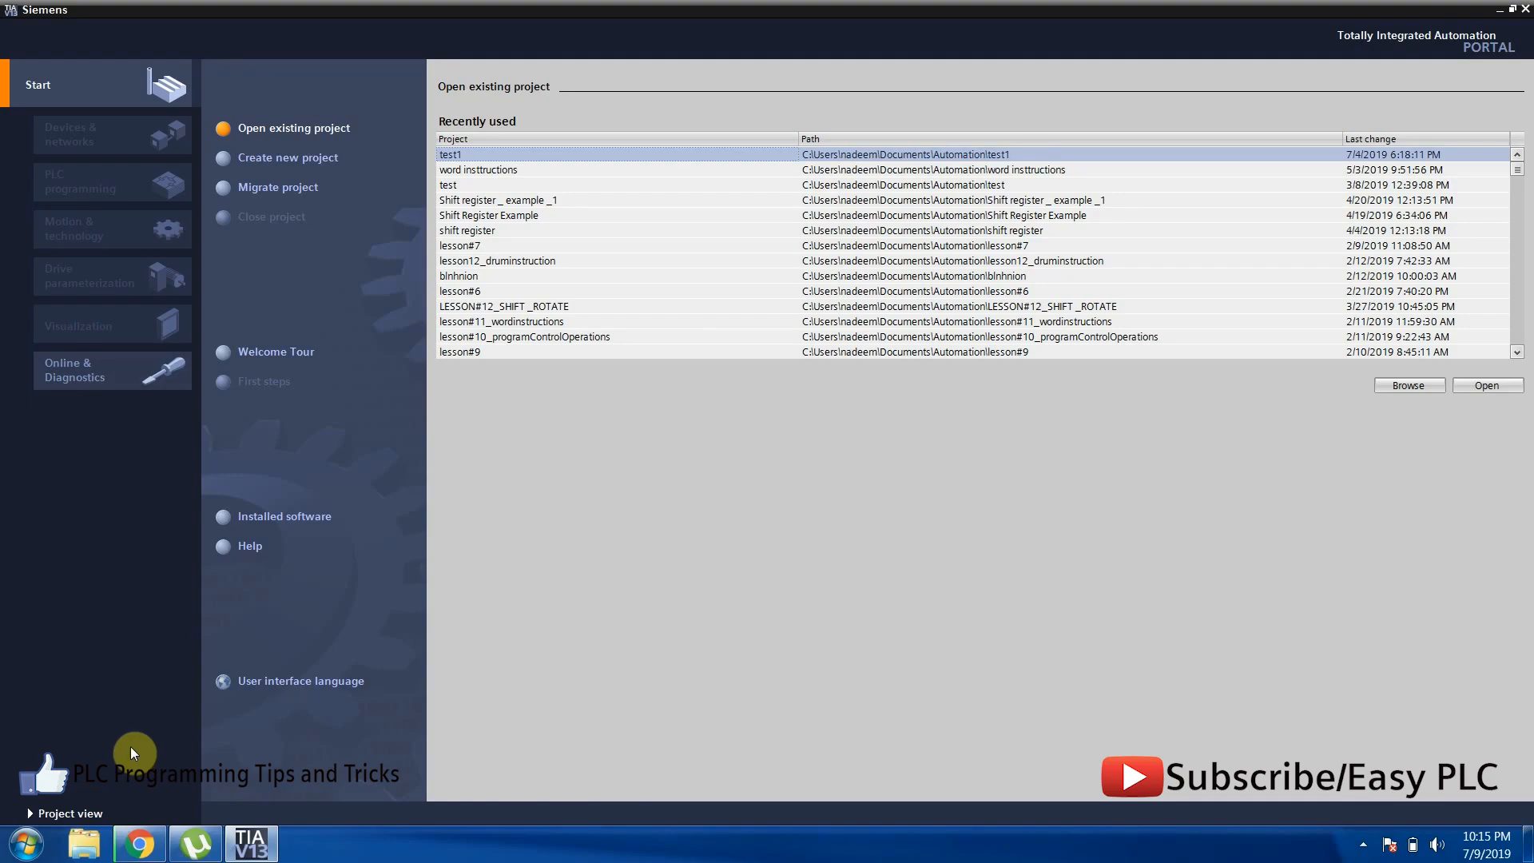
{"action": "mouse_move", "coordinate": [761, 617]}
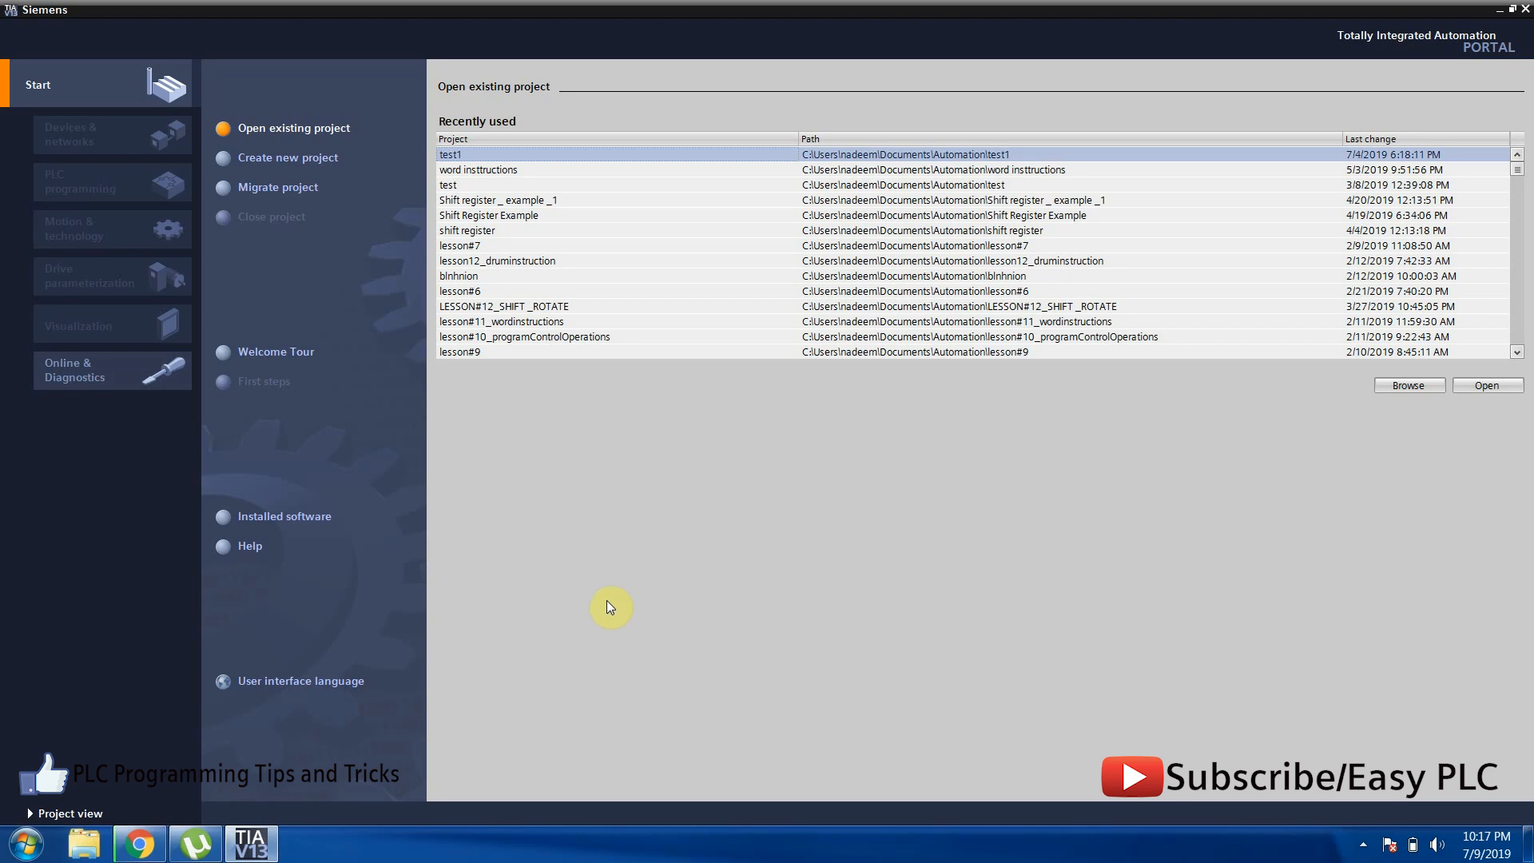
{"action": "mouse_move", "coordinate": [313, 222]}
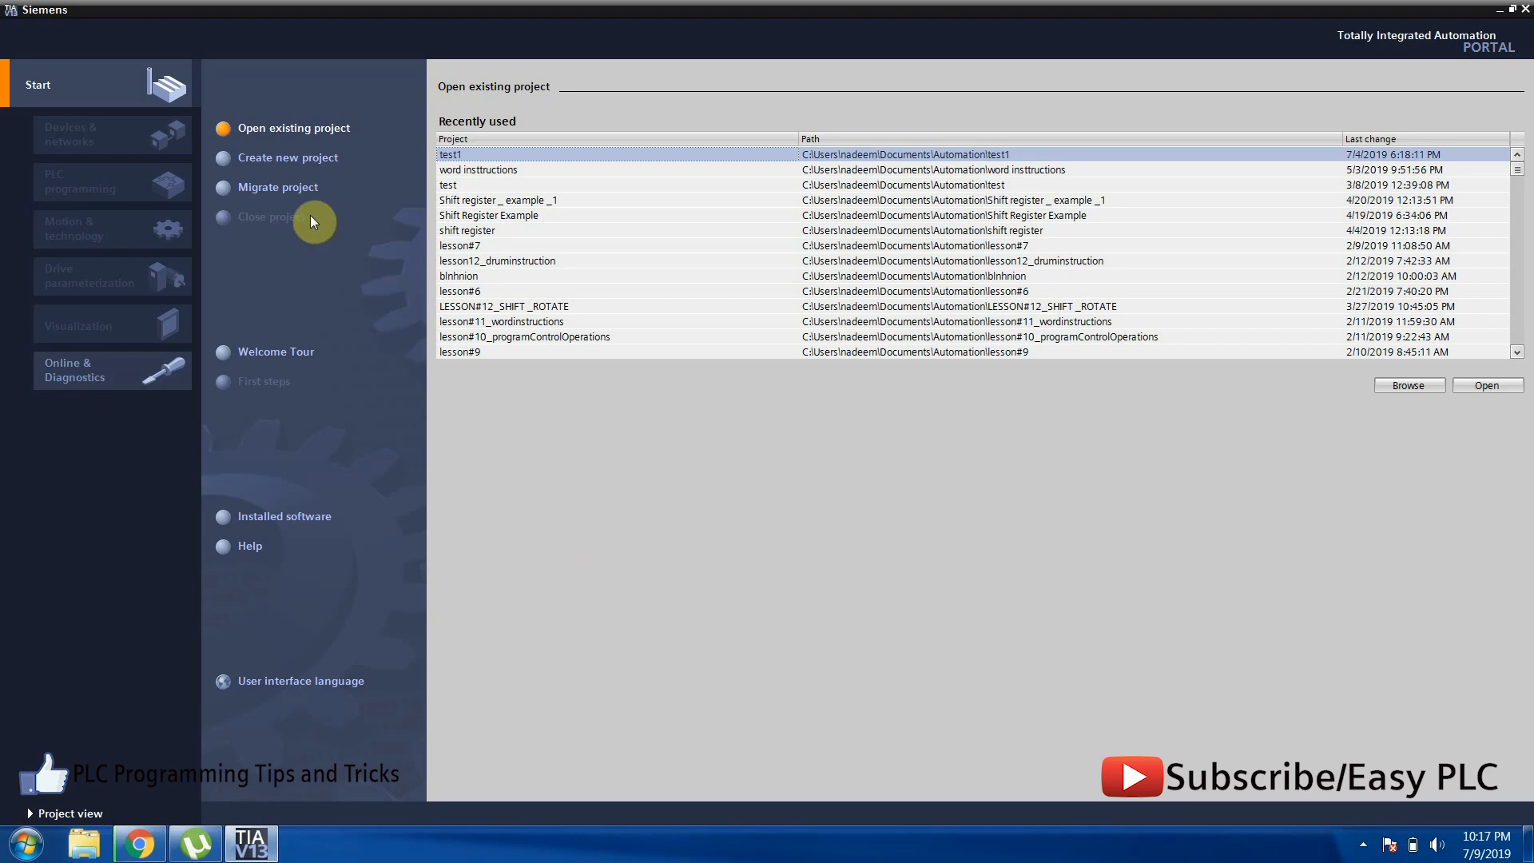
{"action": "left_click", "coordinate": [278, 187]}
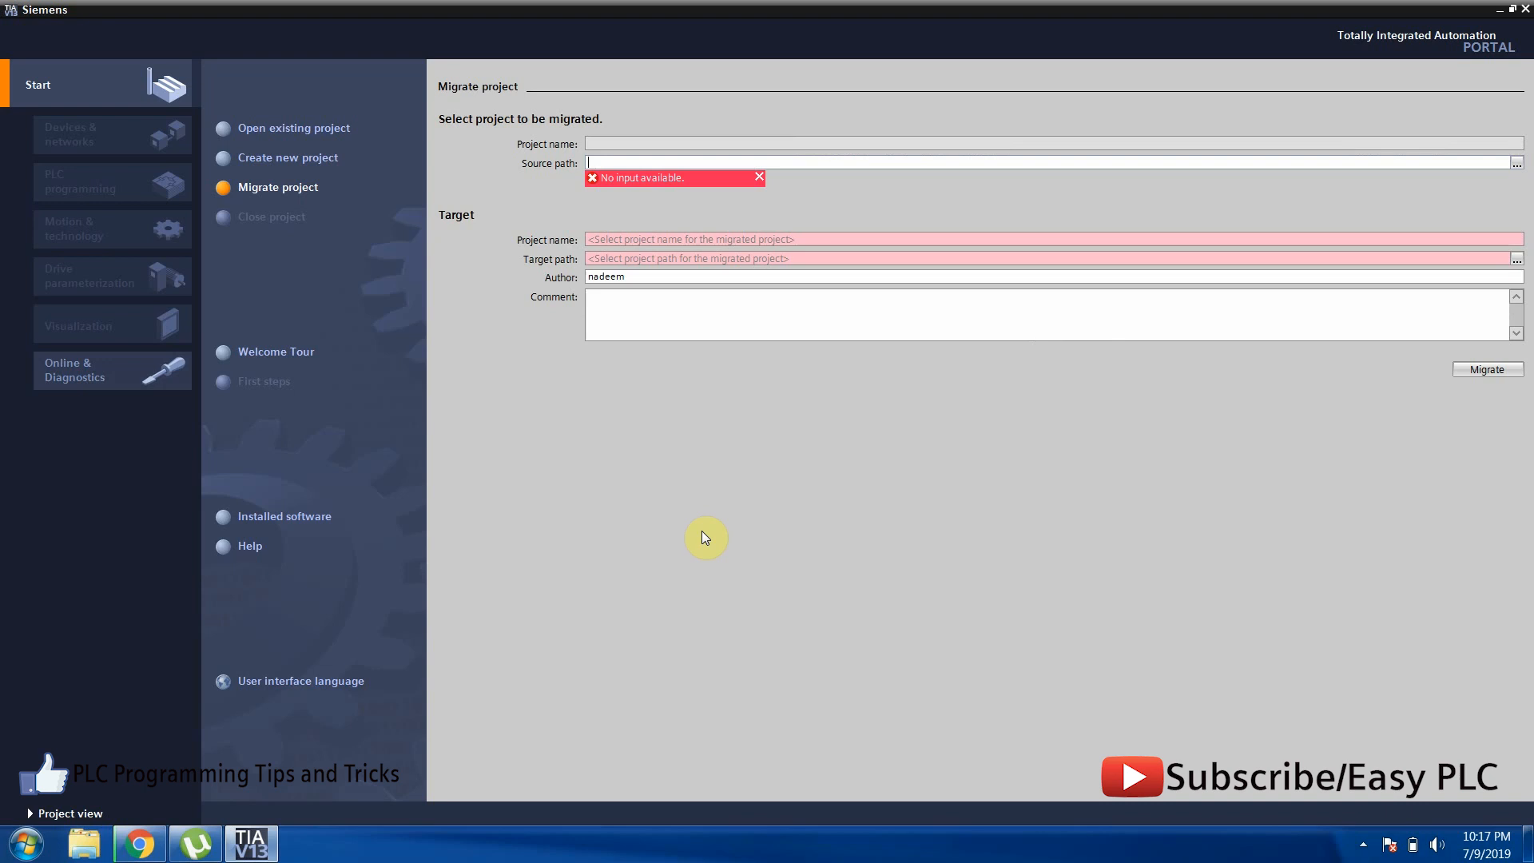
{"action": "mouse_move", "coordinate": [1369, 183]}
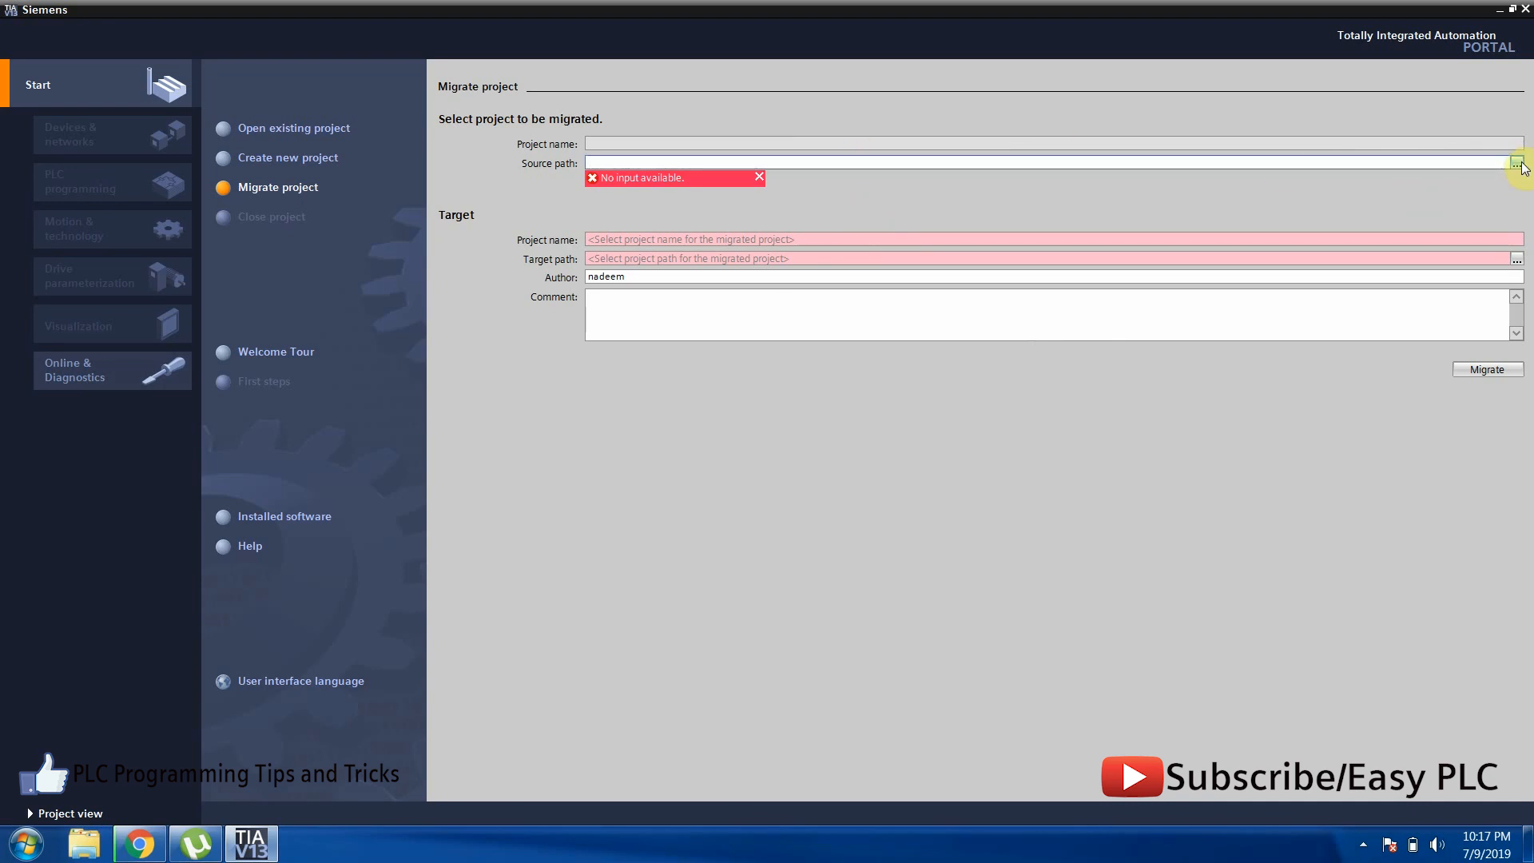
{"action": "left_click", "coordinate": [1518, 163]}
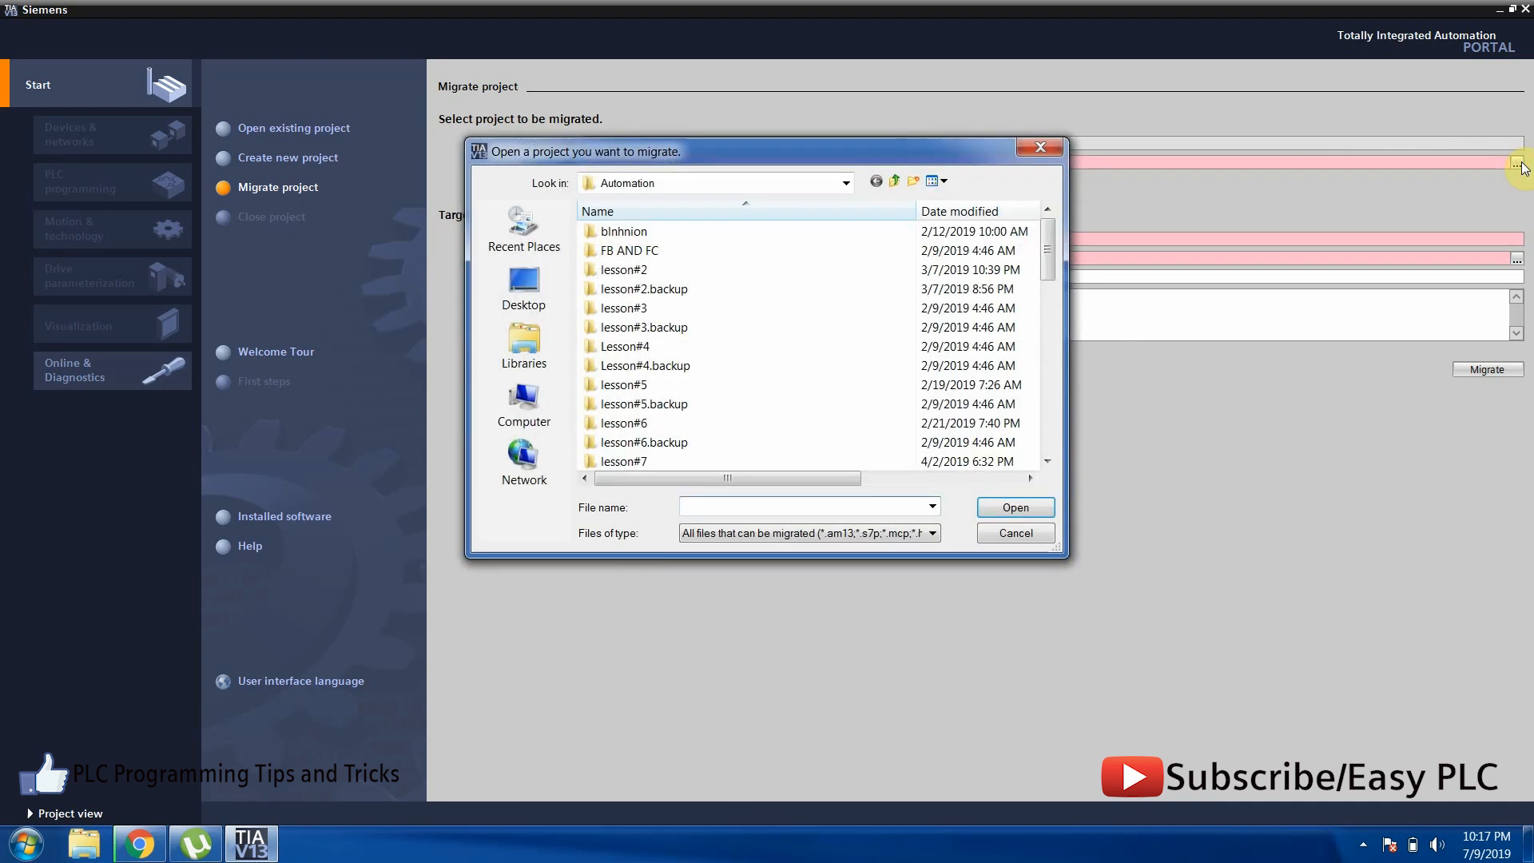
{"action": "left_click", "coordinate": [524, 284]}
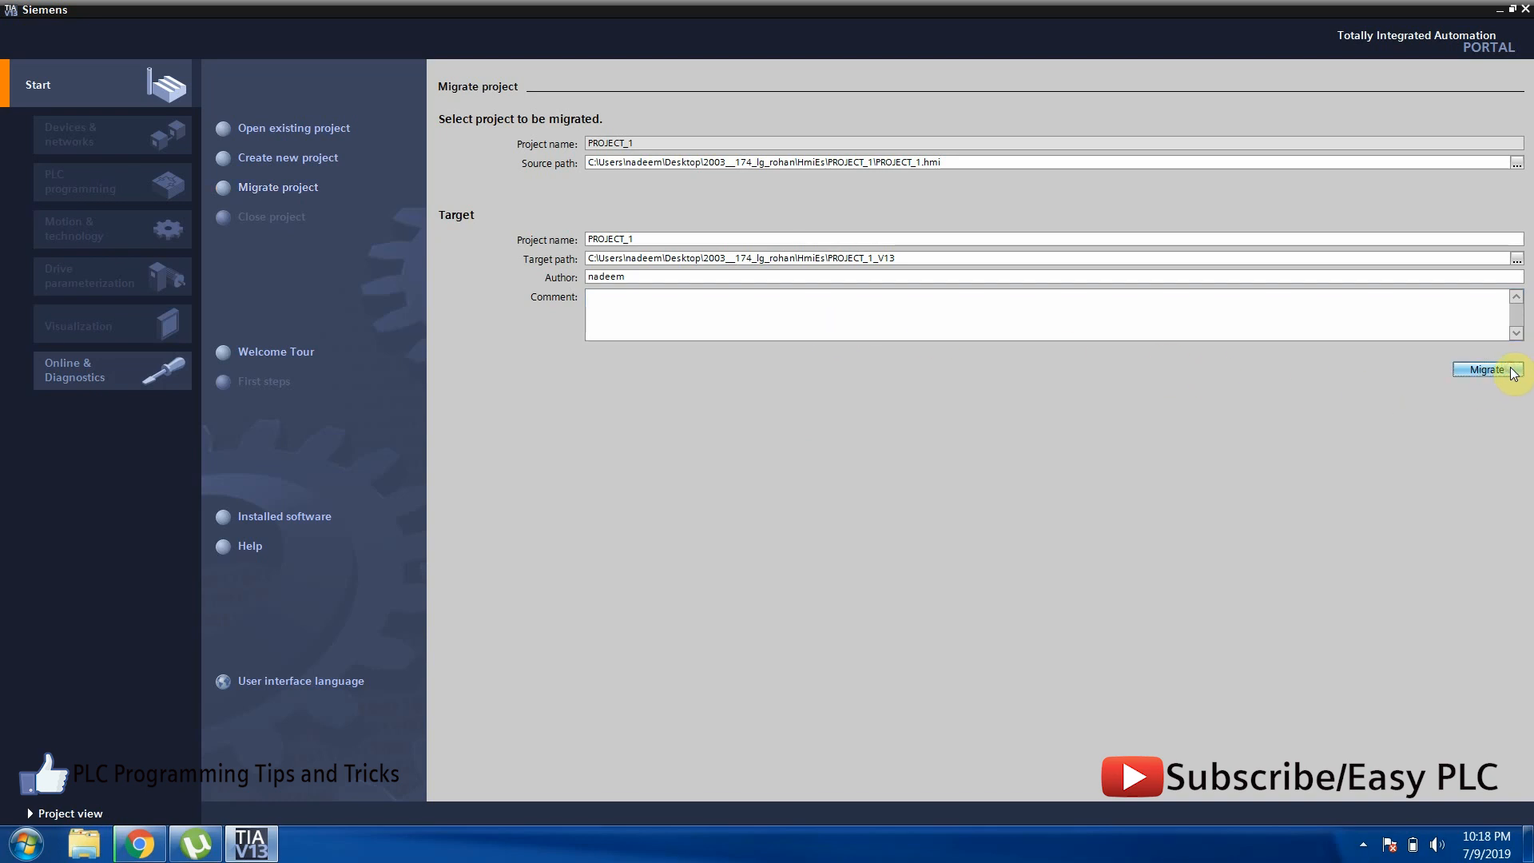
Run the migration, acknowledge success, and select the migrated PROJECT_1 with Device_1 TP177B 6" PN/DP.
{"action": "left_click", "coordinate": [1485, 369]}
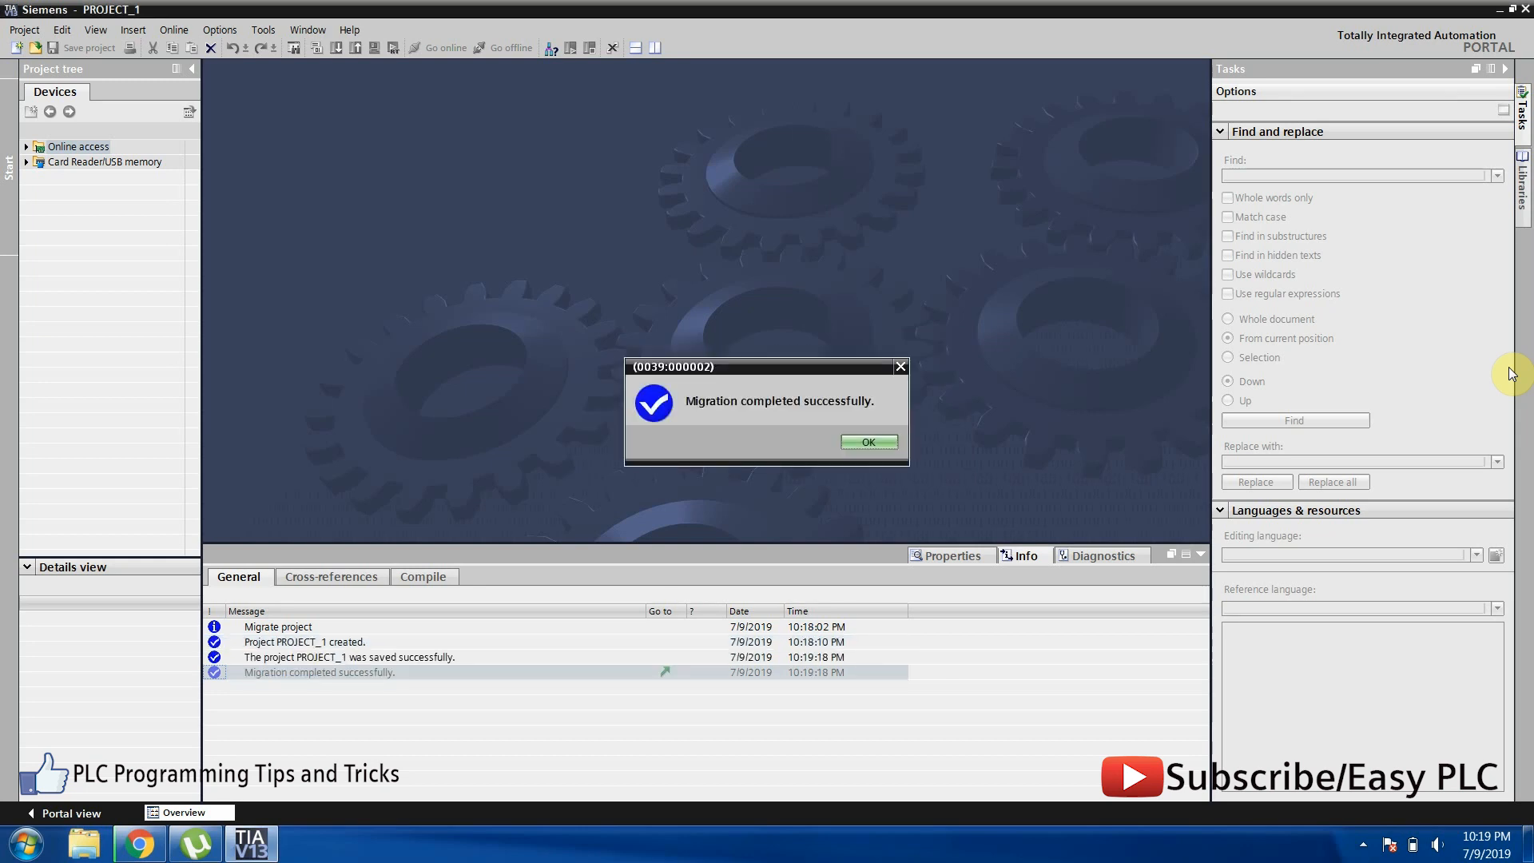
{"action": "left_click", "coordinate": [867, 441]}
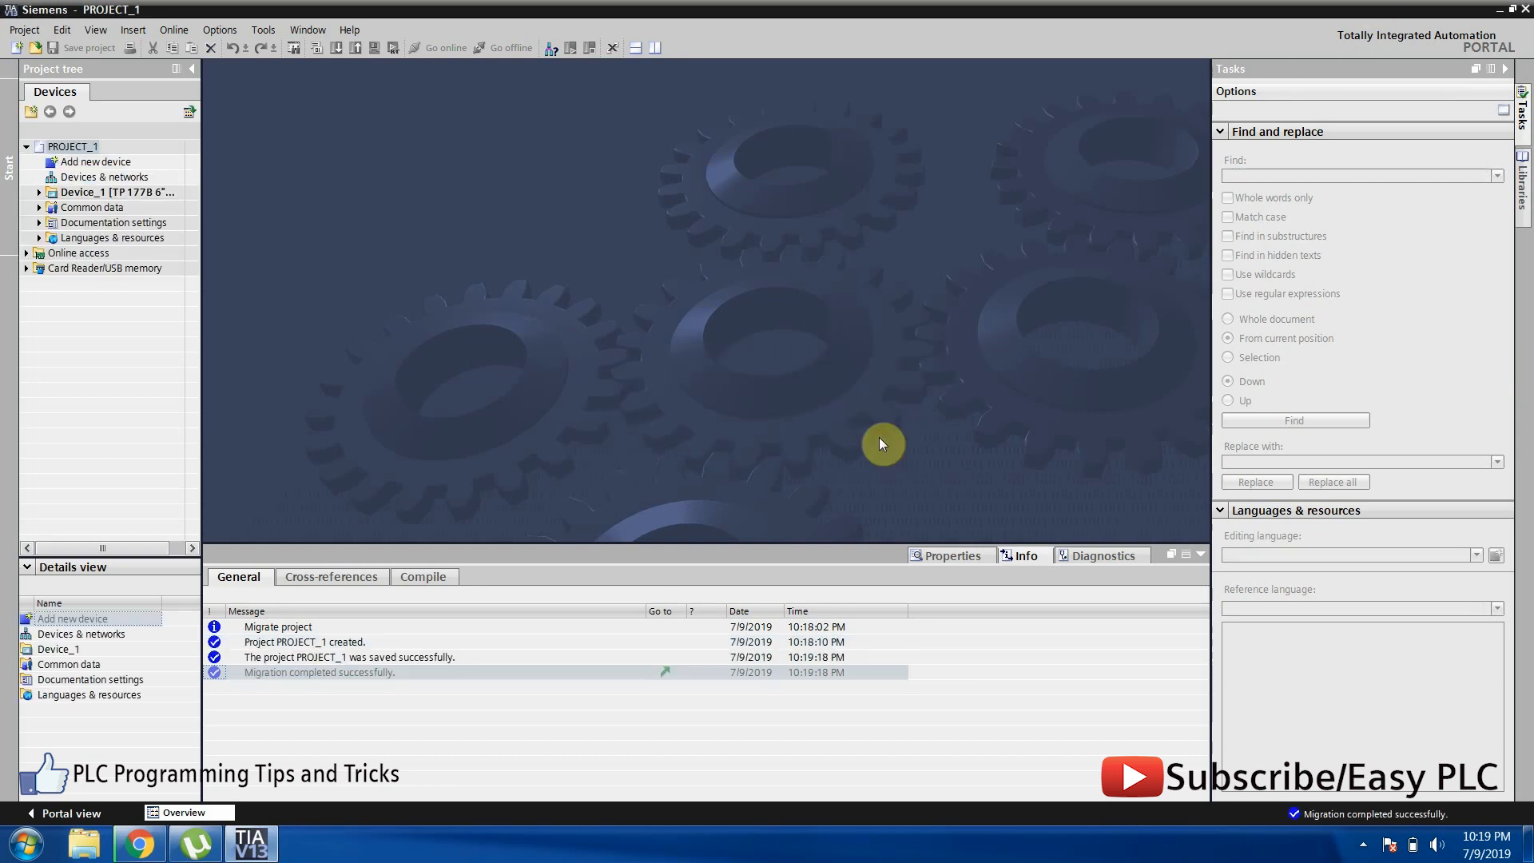
{"action": "left_click", "coordinate": [322, 673]}
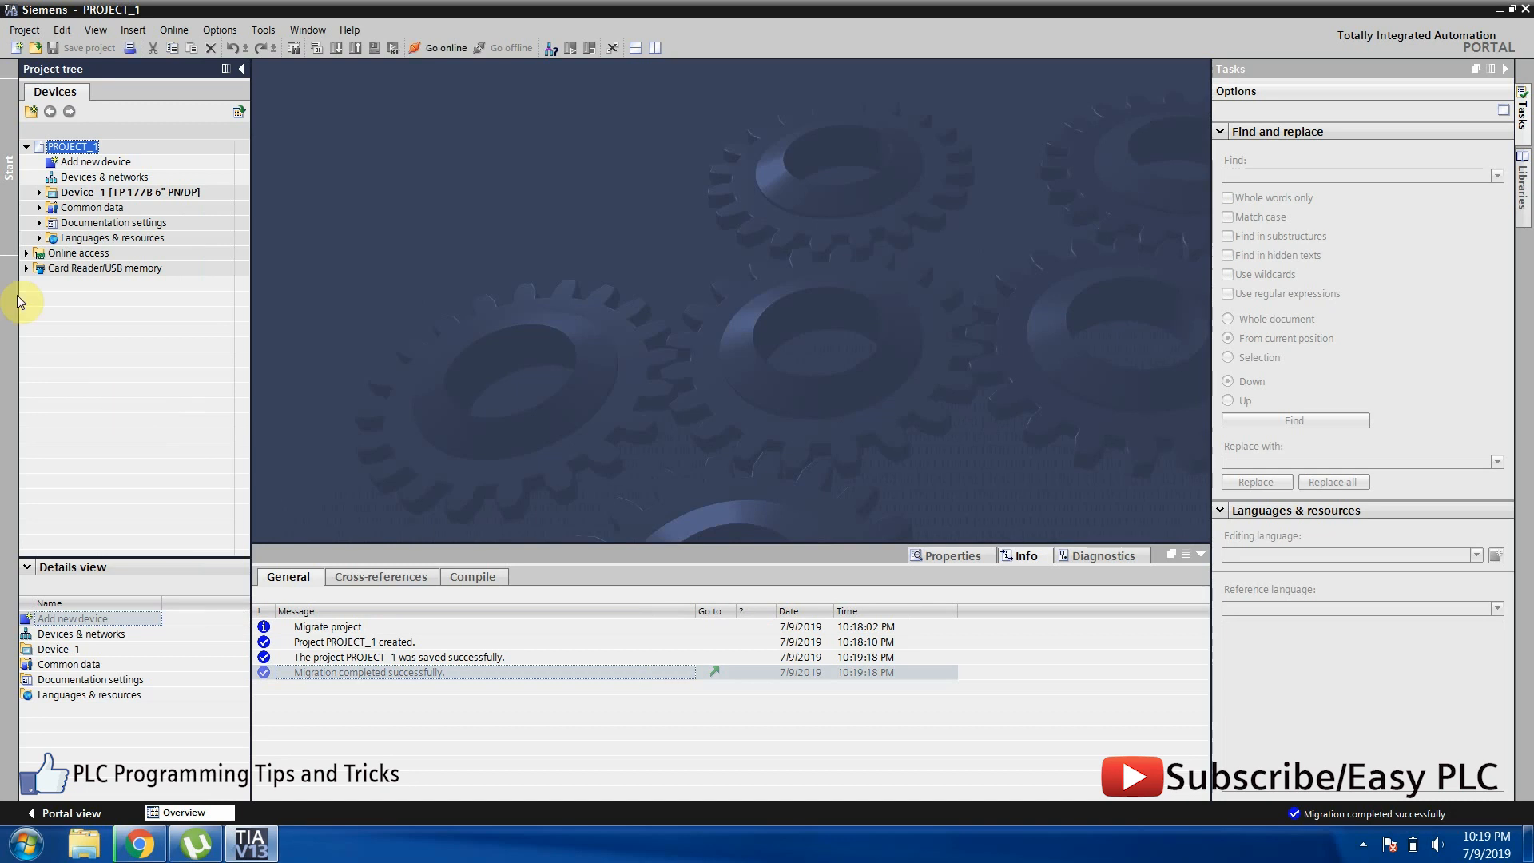
{"action": "mouse_move", "coordinate": [34, 222]}
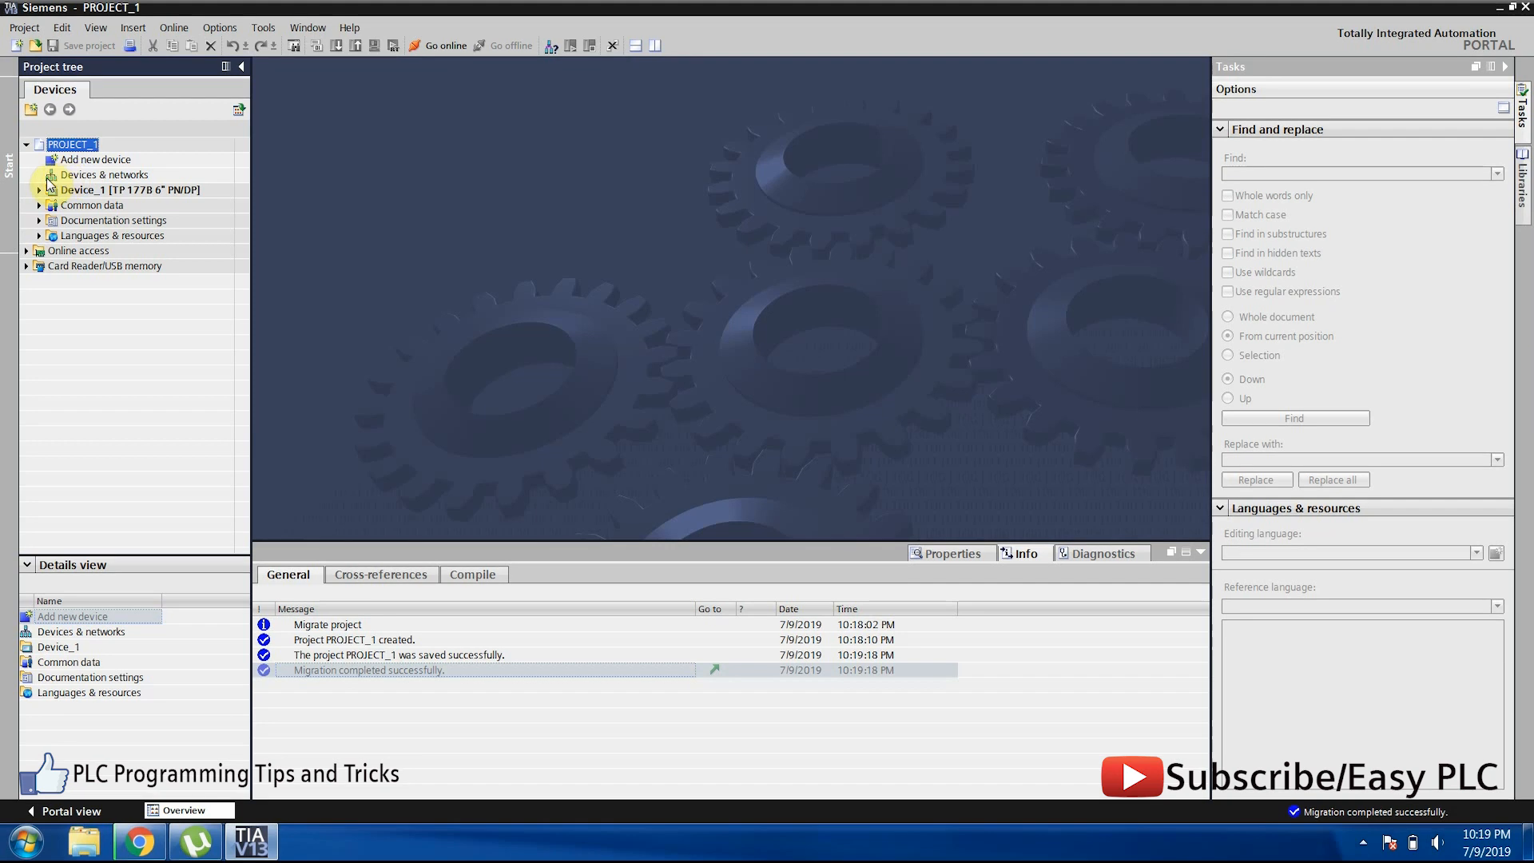
Expand Device_1, view a Menù screen button's ActivateScreen event, and expand the HMI tags folder.
{"action": "left_click", "coordinate": [37, 190]}
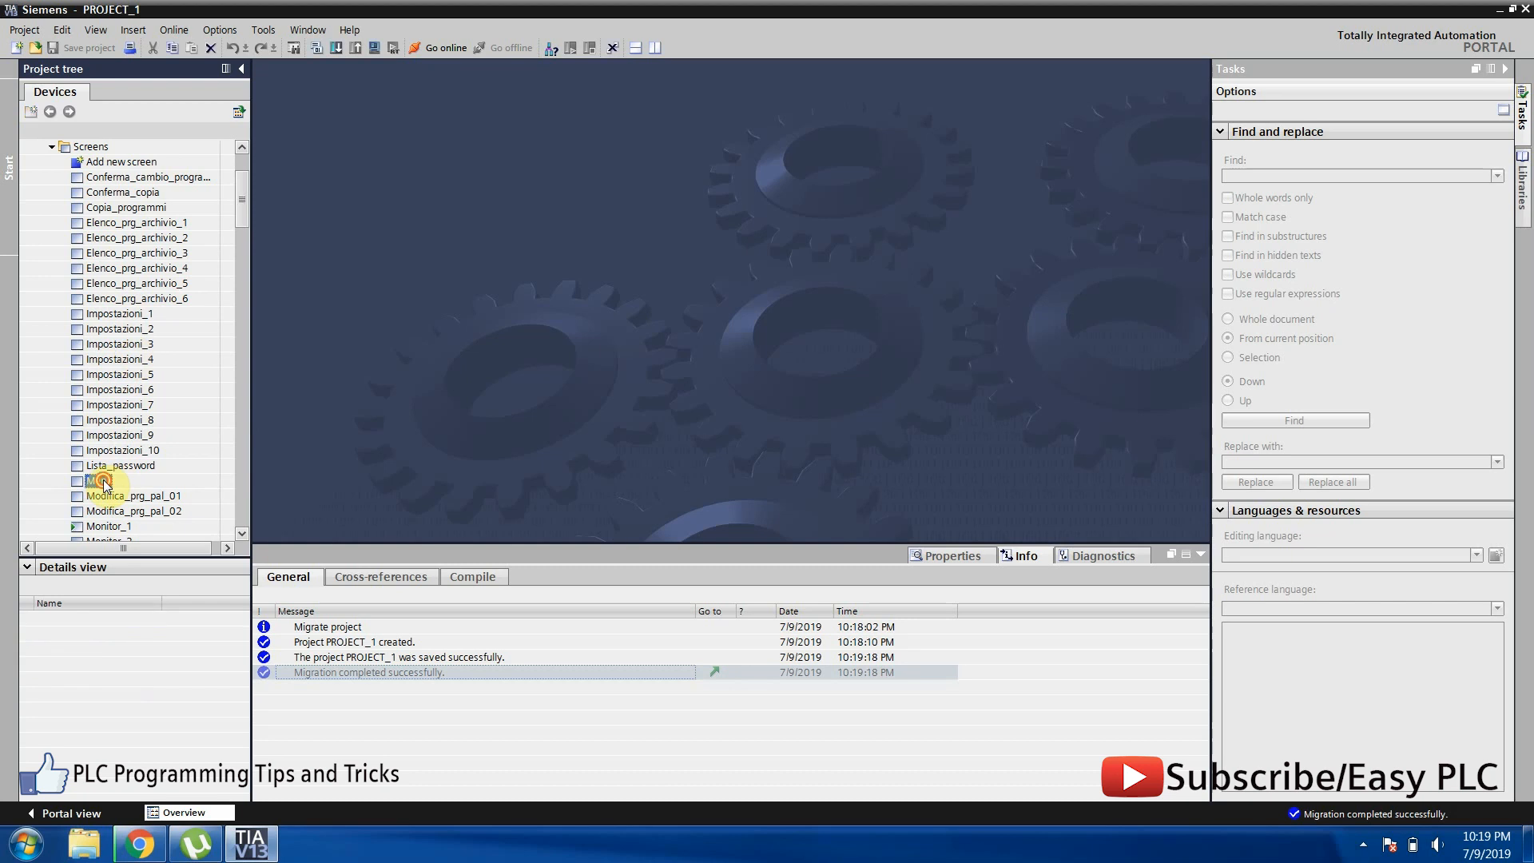
{"action": "double_click", "coordinate": [99, 481]}
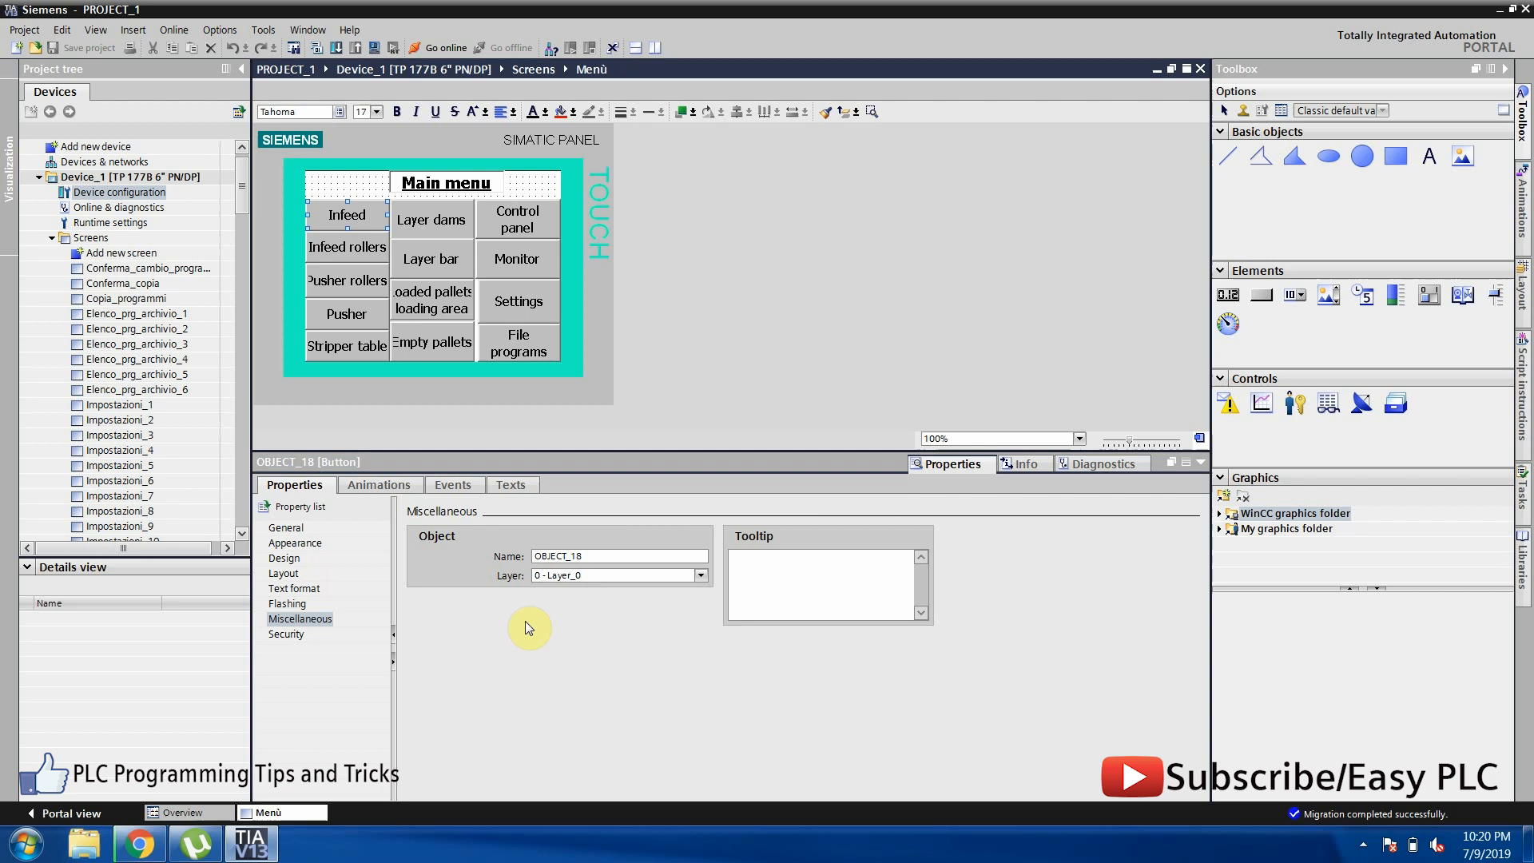
{"action": "left_click", "coordinate": [346, 314]}
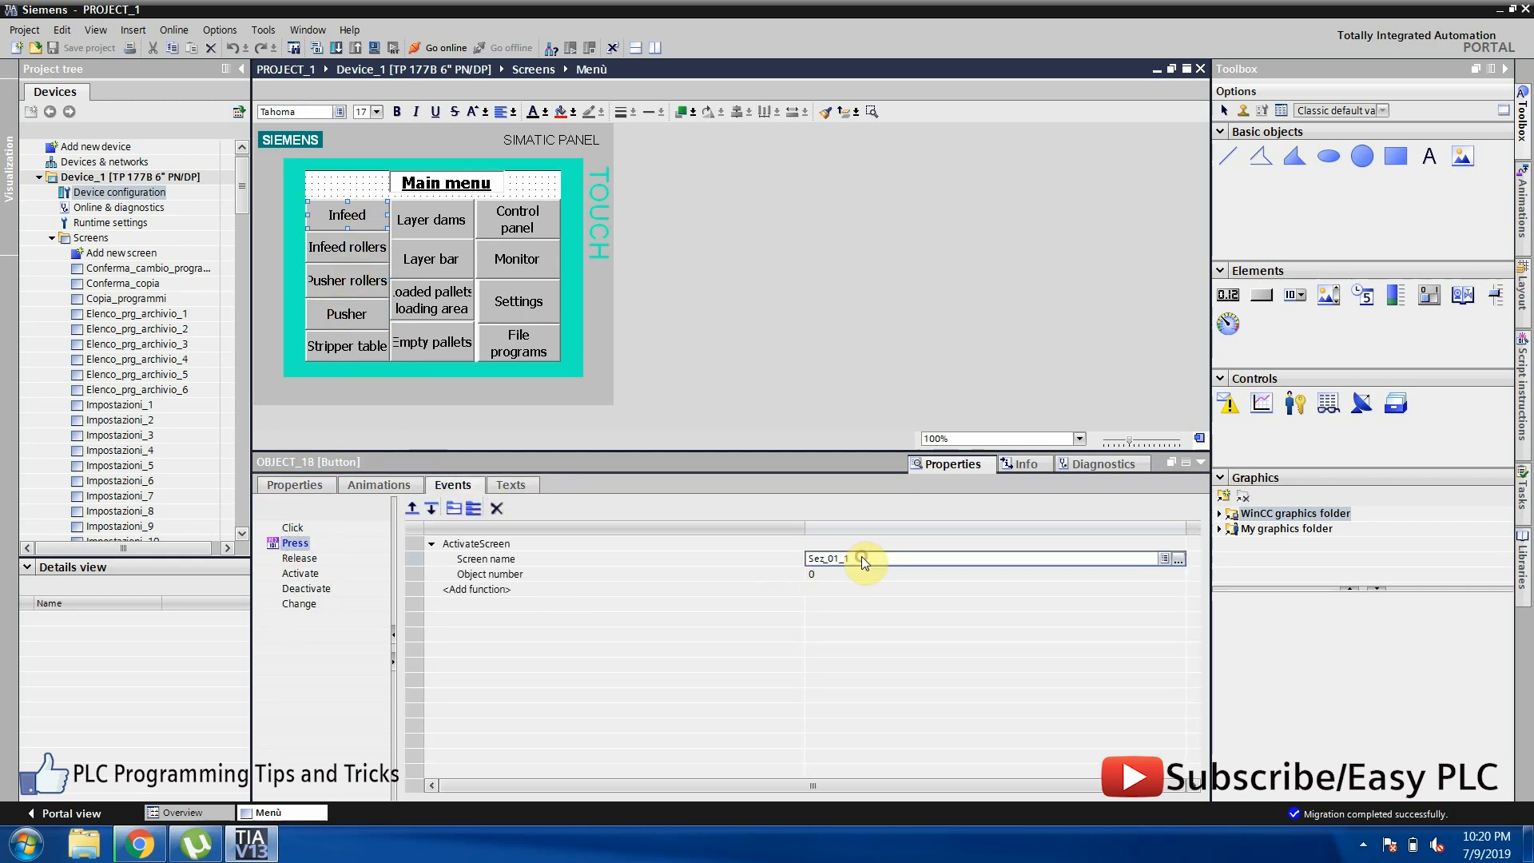
{"action": "mouse_move", "coordinate": [231, 347]}
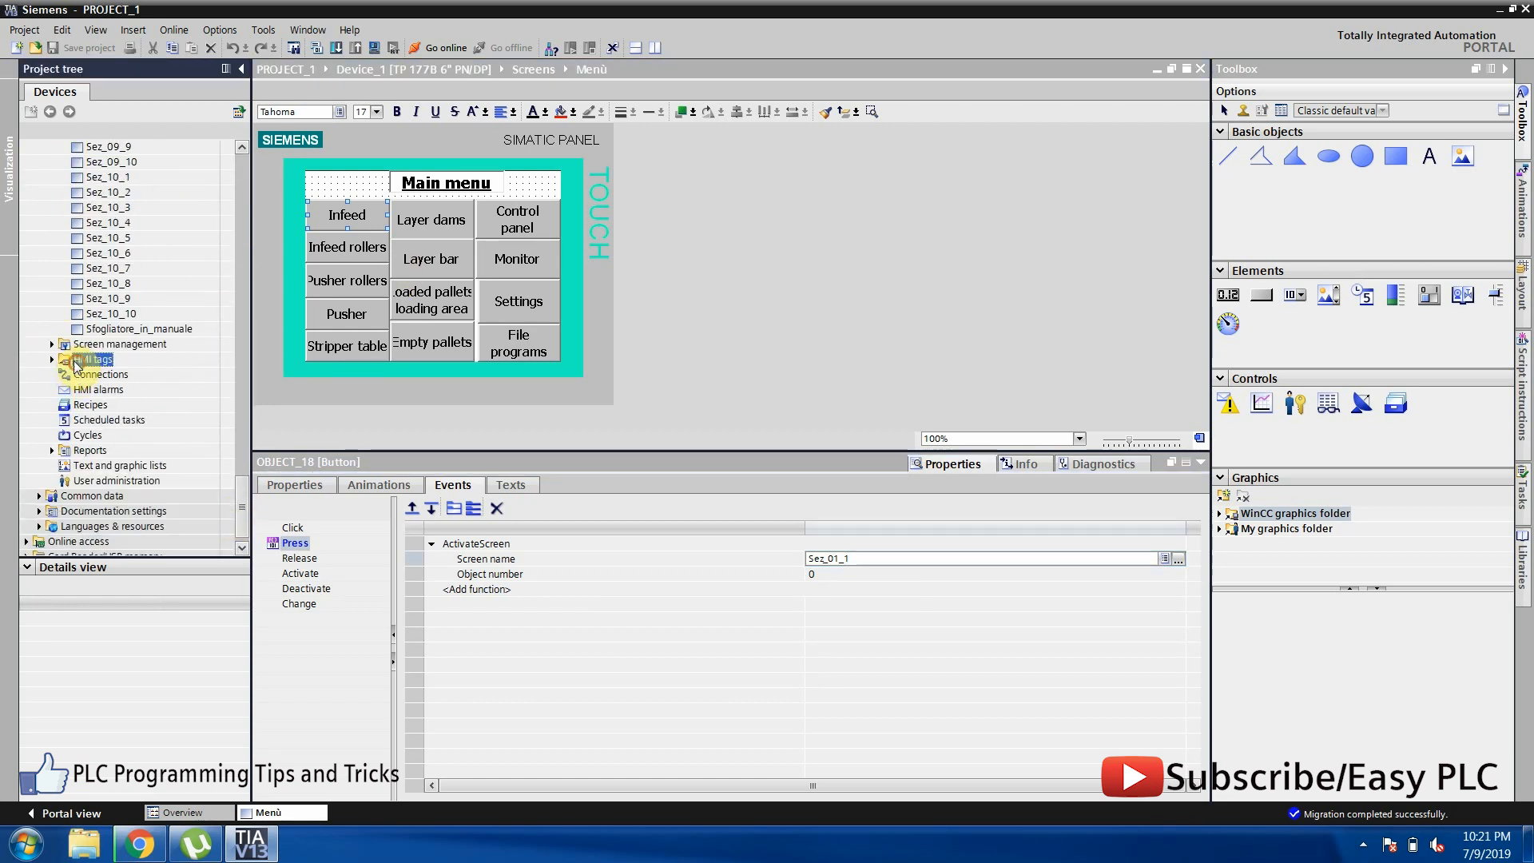
{"action": "left_click", "coordinate": [51, 359]}
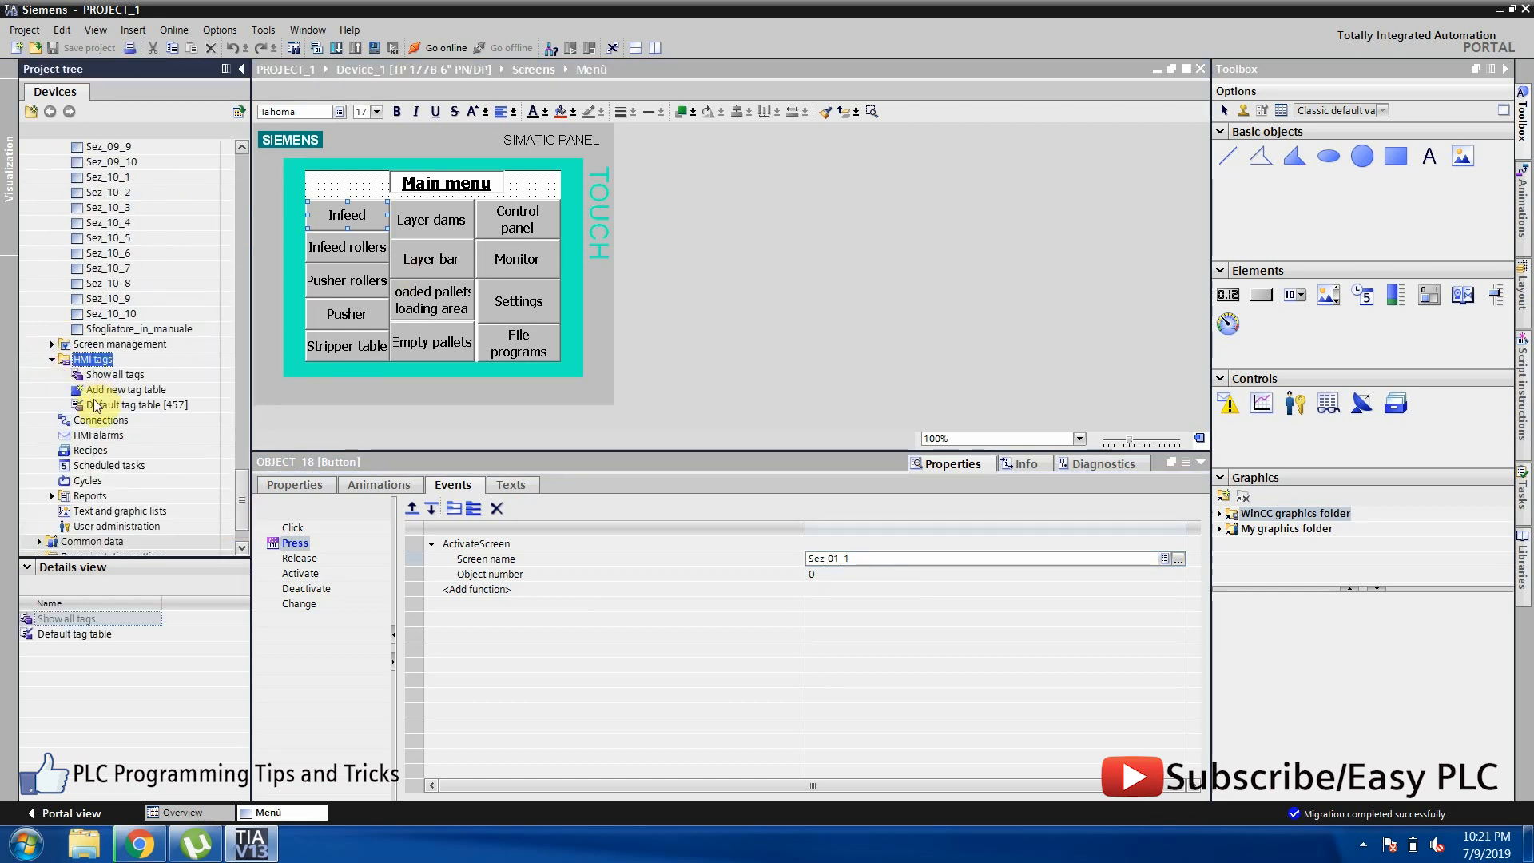
Browse the Show all tags table, then open the Connections editor showing PLC_1 over MPI.
{"action": "double_click", "coordinate": [114, 374]}
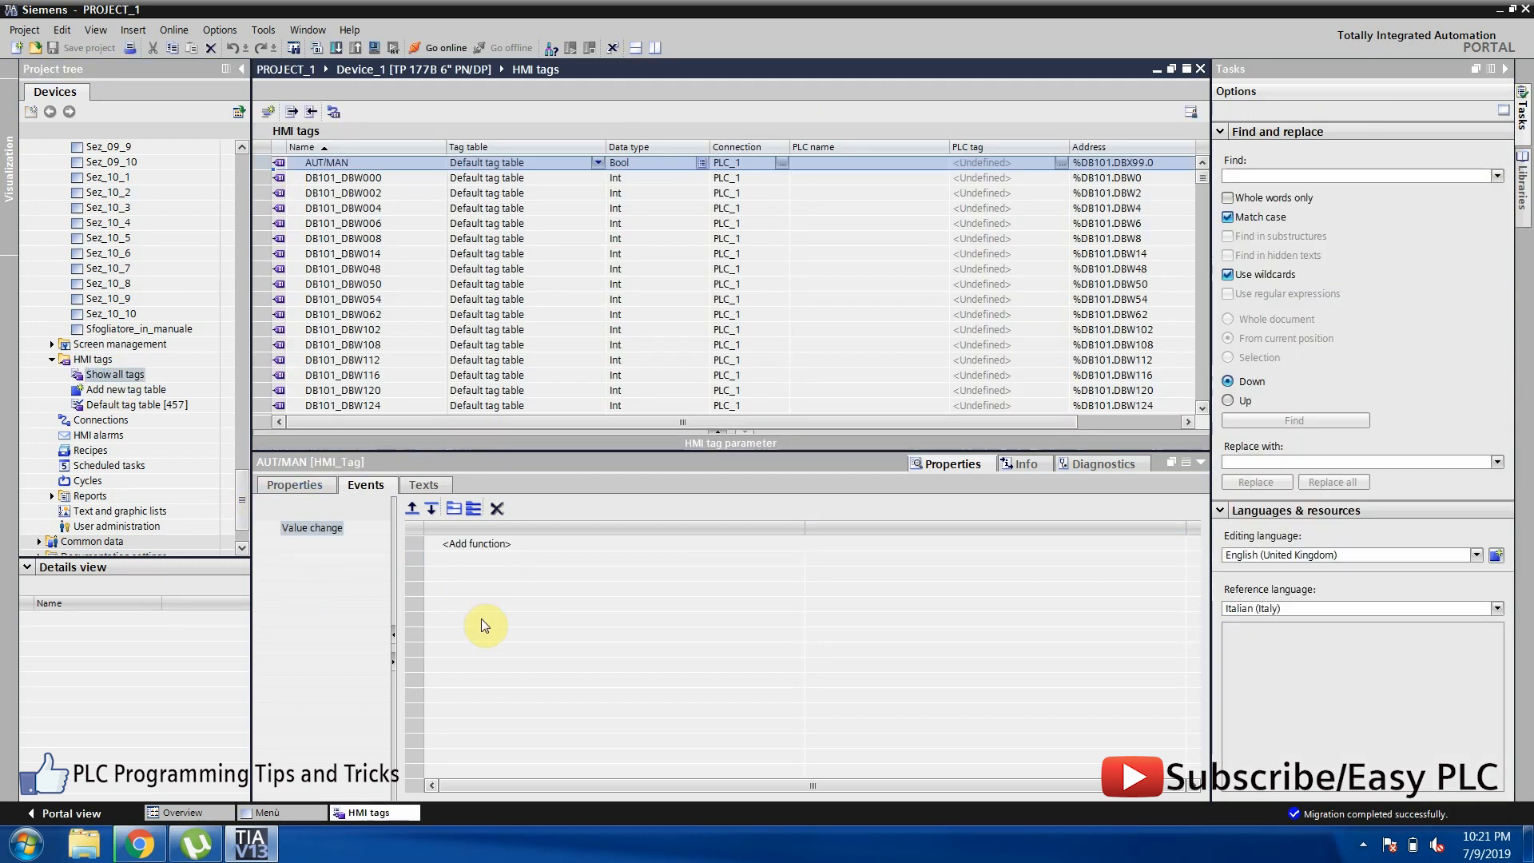
{"action": "mouse_move", "coordinate": [548, 524]}
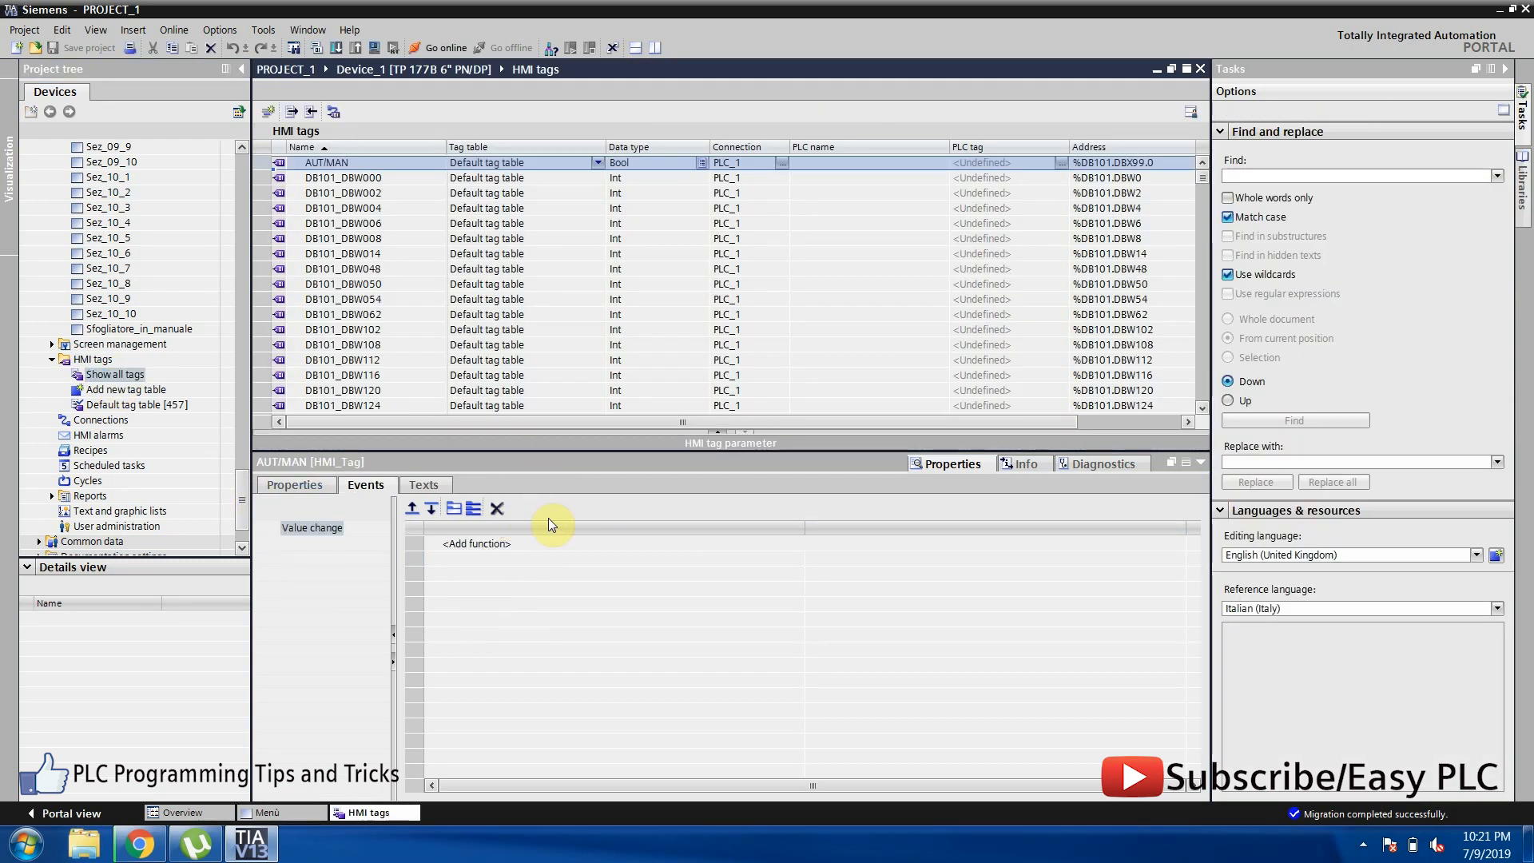
{"action": "mouse_move", "coordinate": [646, 332]}
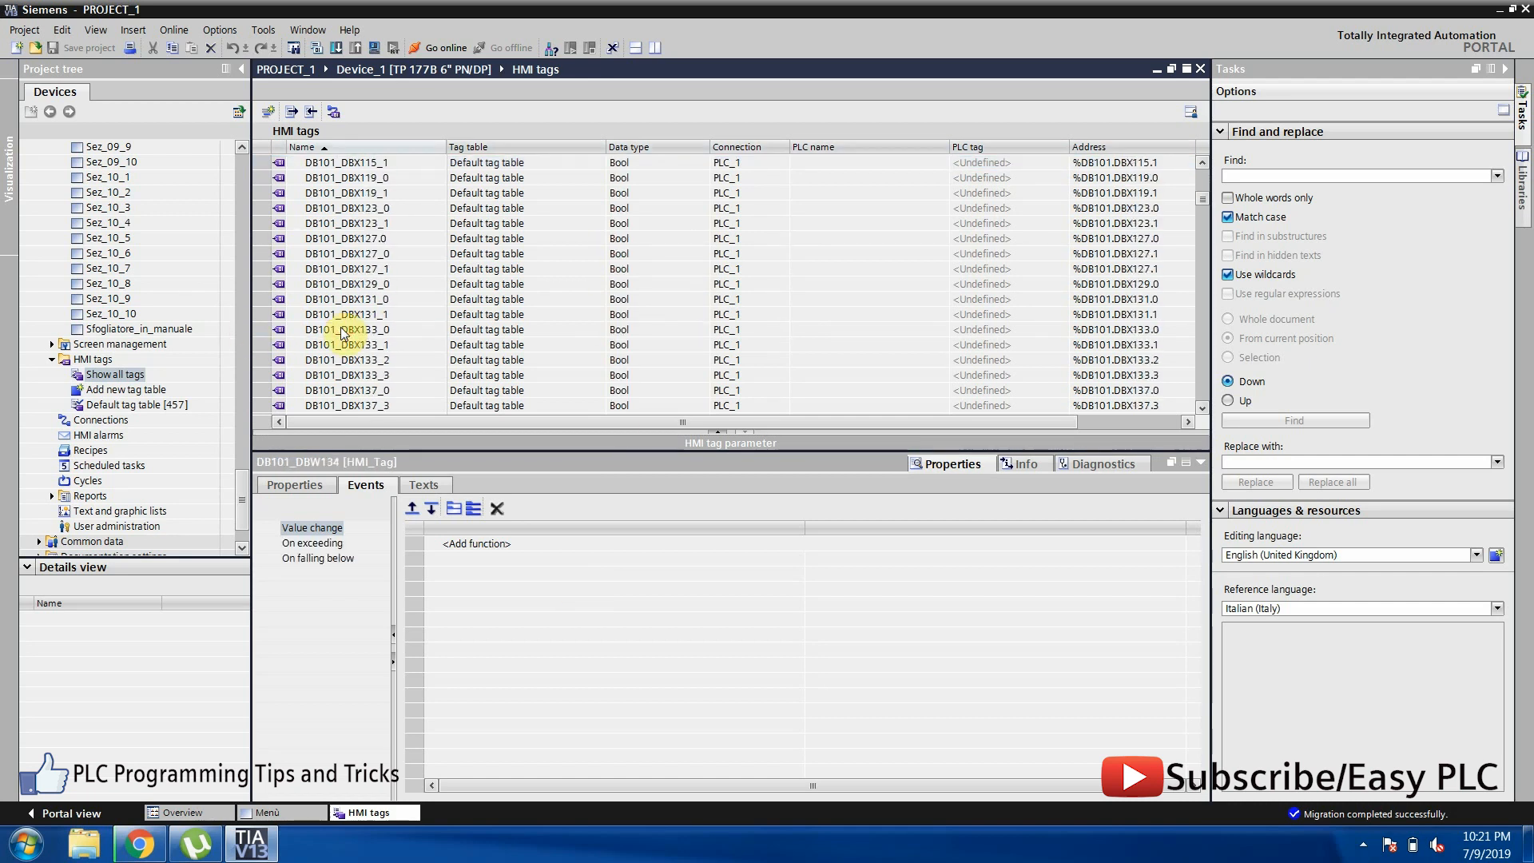
{"action": "scroll", "scroll_direction": "down", "scroll_amount": 3}
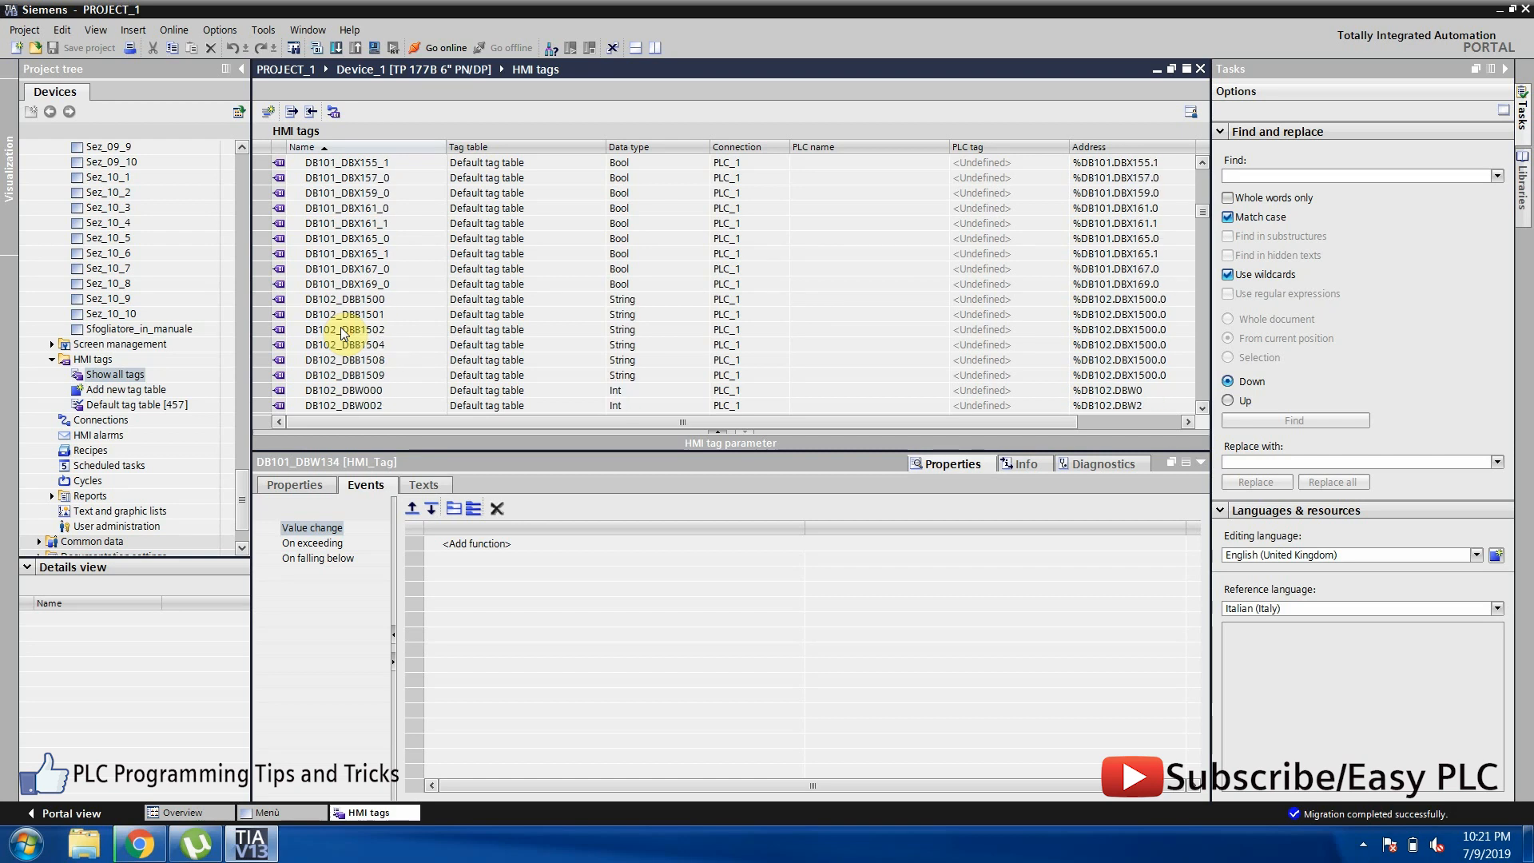
{"action": "left_click", "coordinate": [99, 435]}
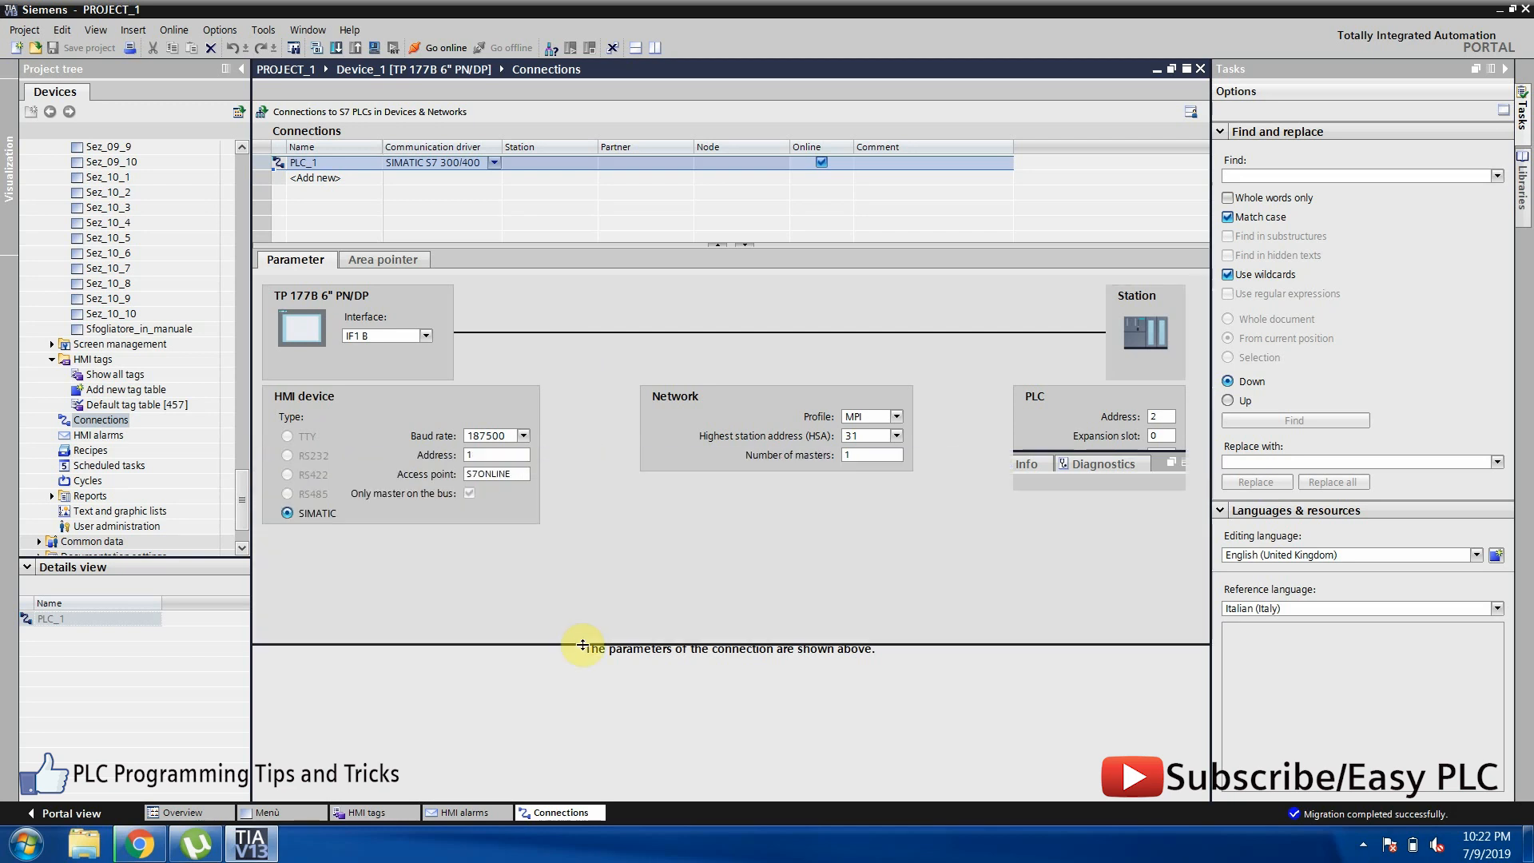
View the PLC_1 connection properties and expand the Screens list in the project tree.
{"action": "left_click", "coordinate": [305, 163]}
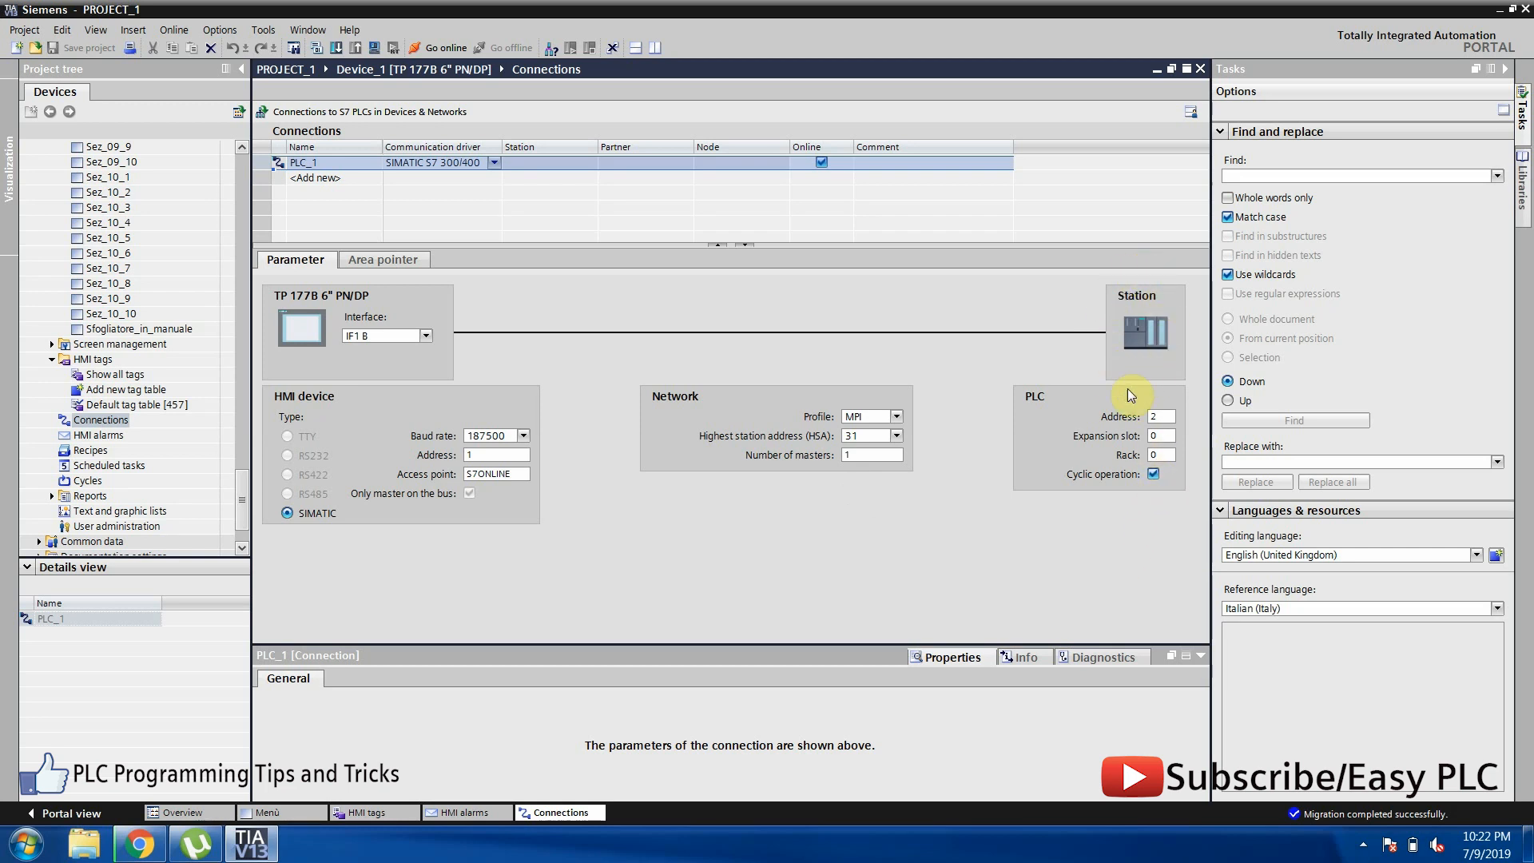
{"action": "mouse_move", "coordinate": [1134, 500]}
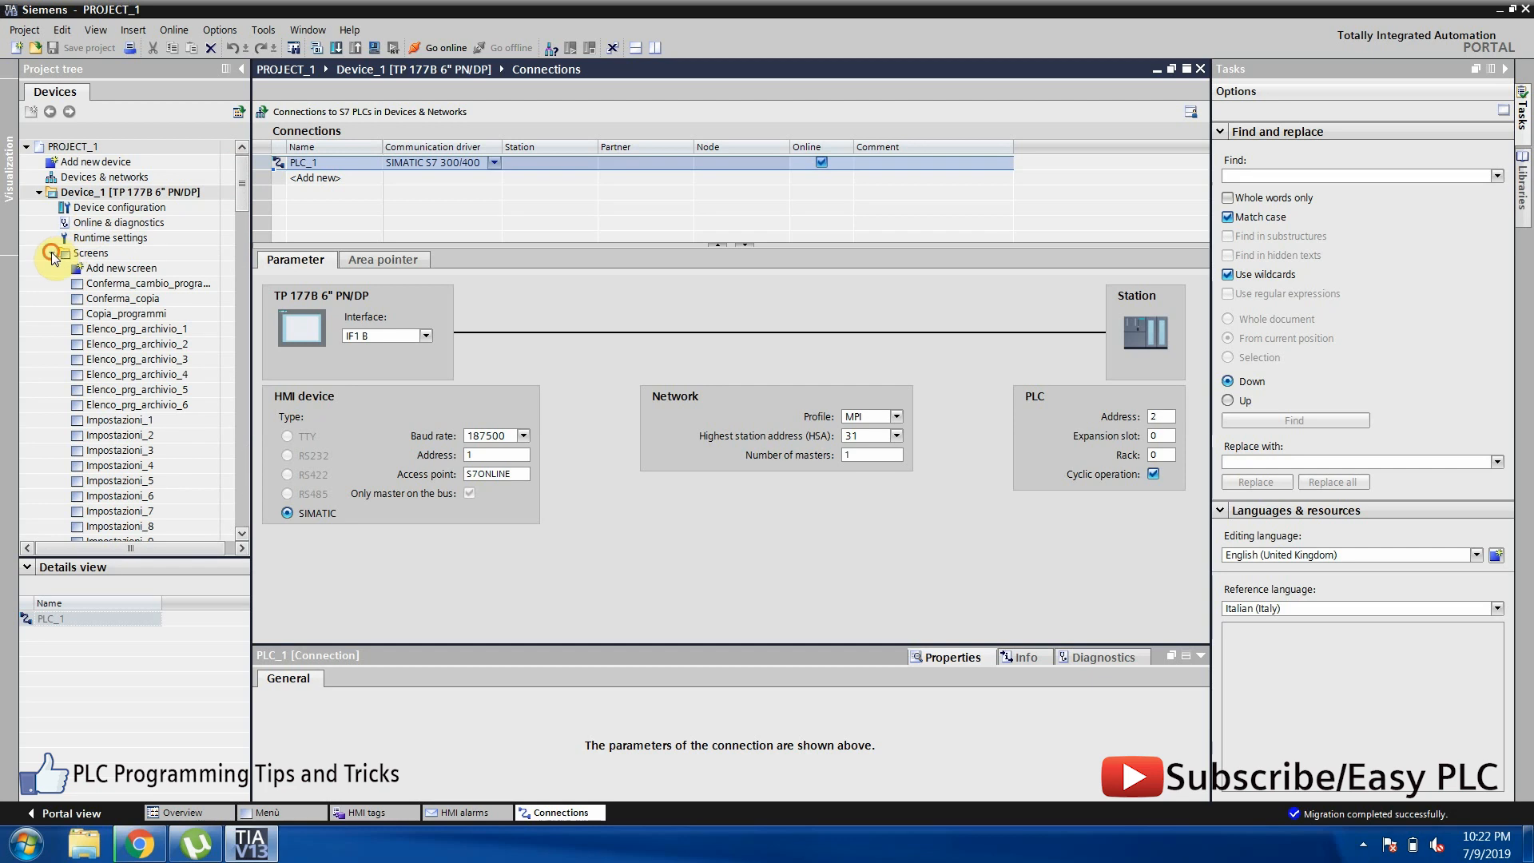
{"action": "left_click", "coordinate": [117, 192]}
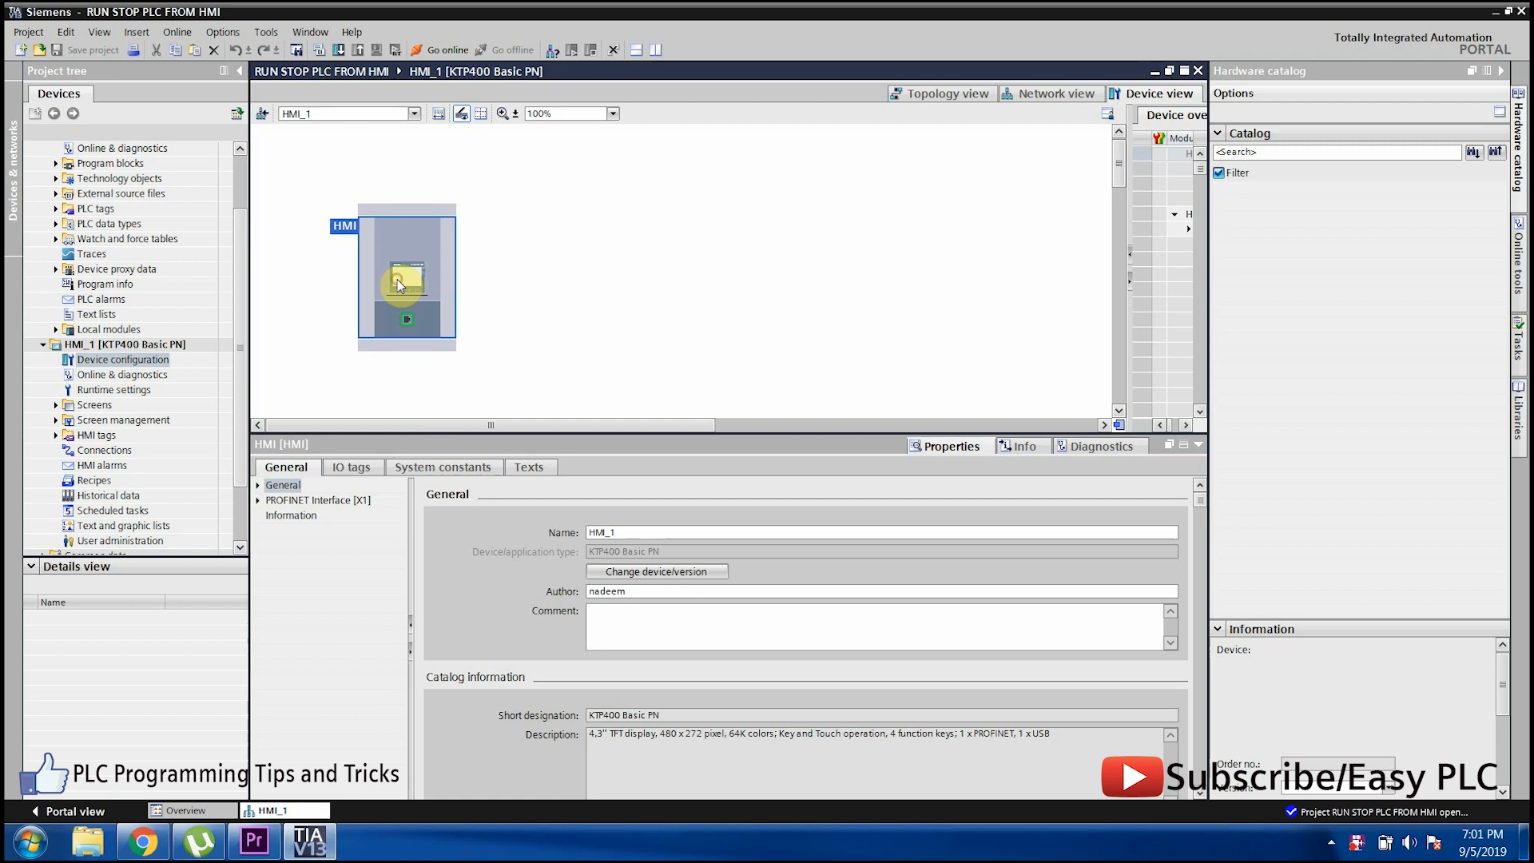
View the KTP400 panel's PROFINET interface settings and scroll toward the Monitor_1 screen.
{"action": "left_click", "coordinate": [317, 500]}
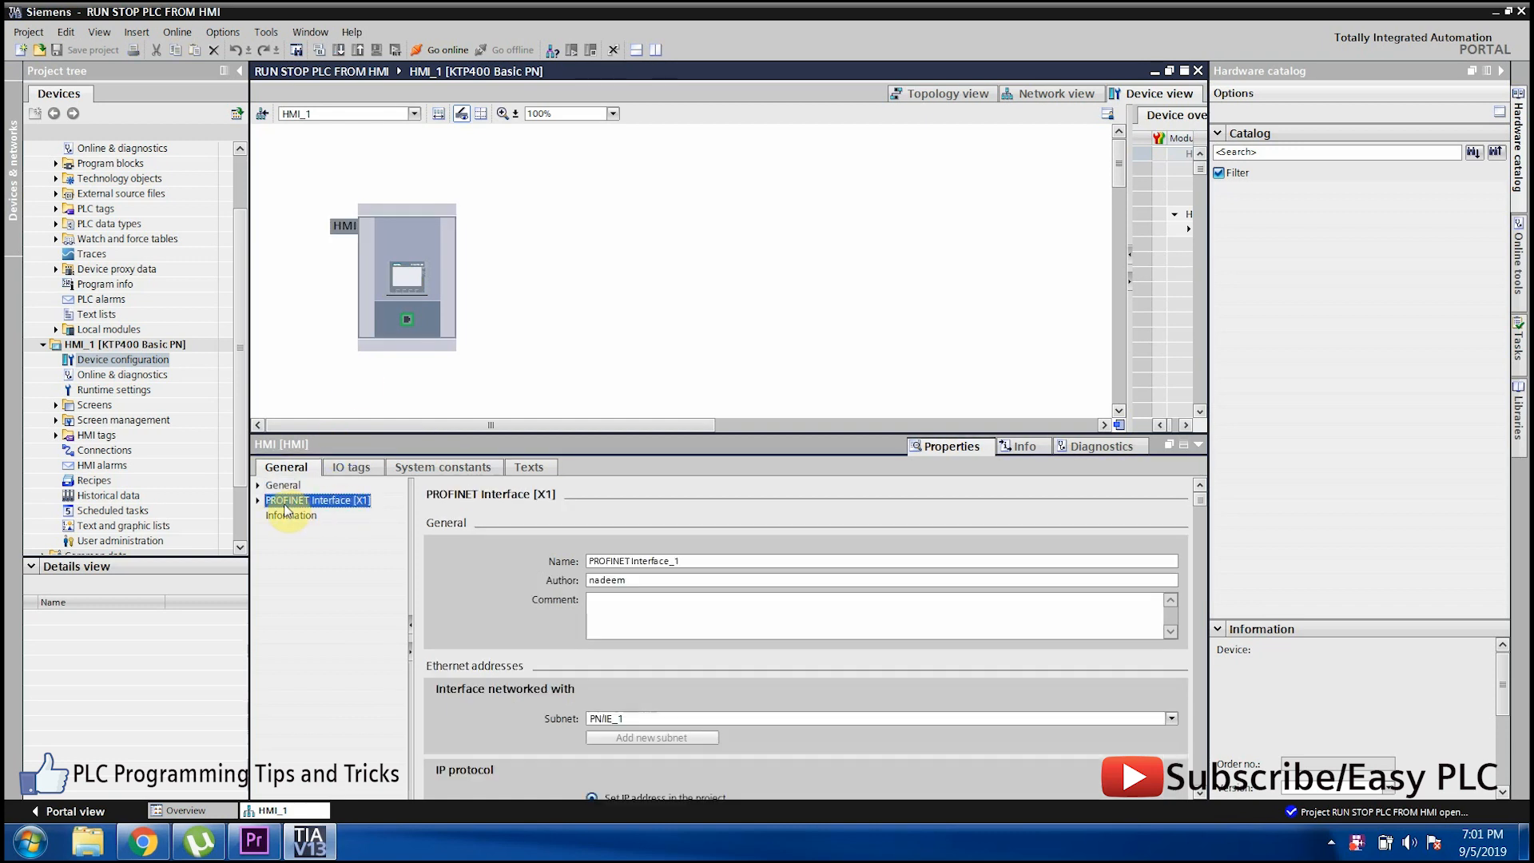
{"action": "scroll", "scroll_direction": "down", "scroll_amount": 3}
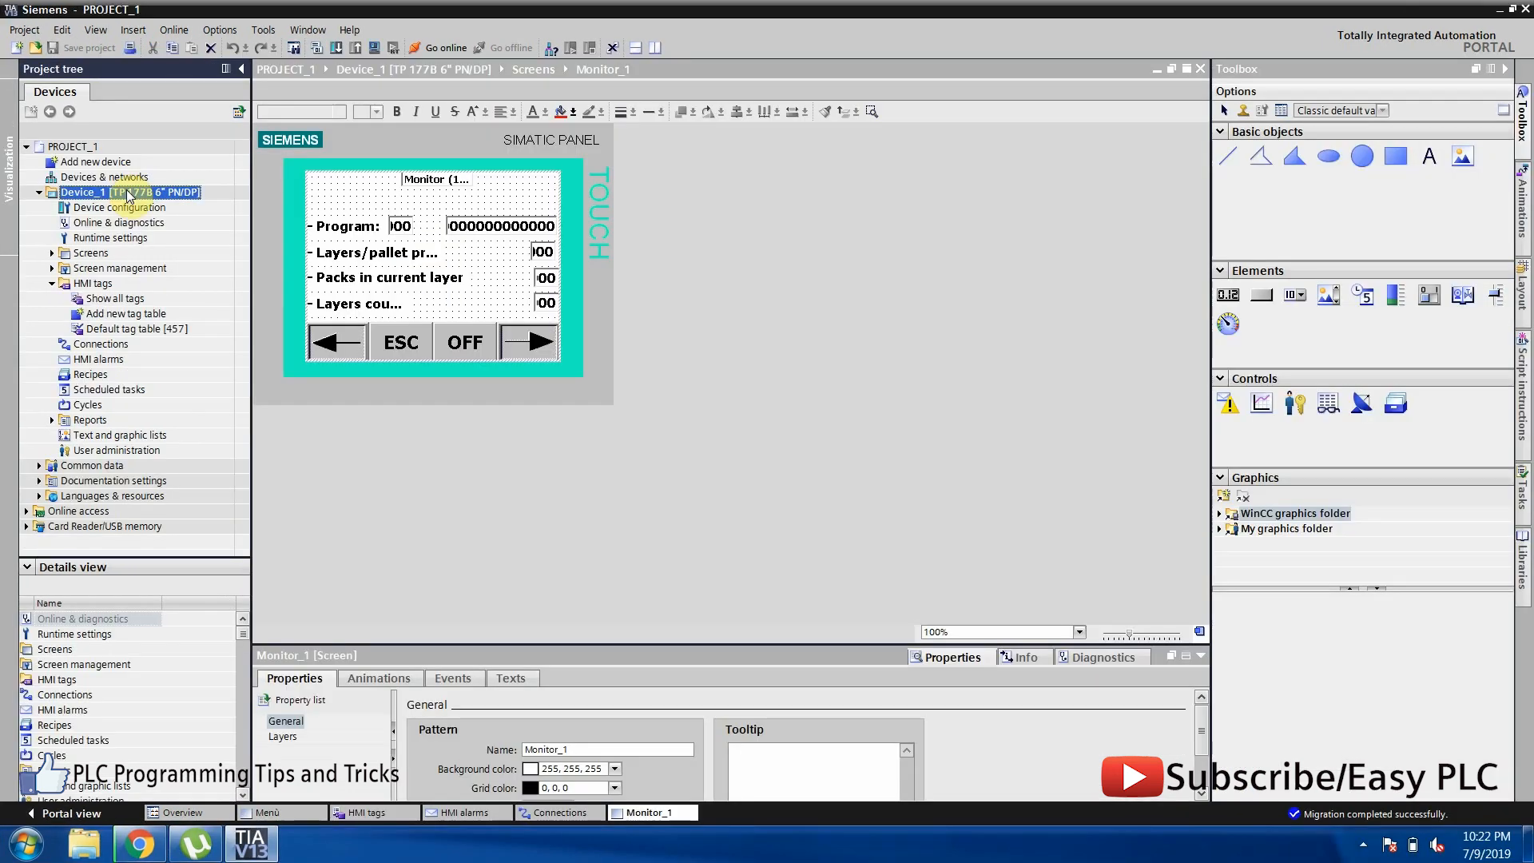
Change Device_1 from TP177B 6" PN/DP to KTP400 Comfort 6AV2 124-2DC01-0AX0 via Change device/version.
{"action": "left_click", "coordinate": [118, 208]}
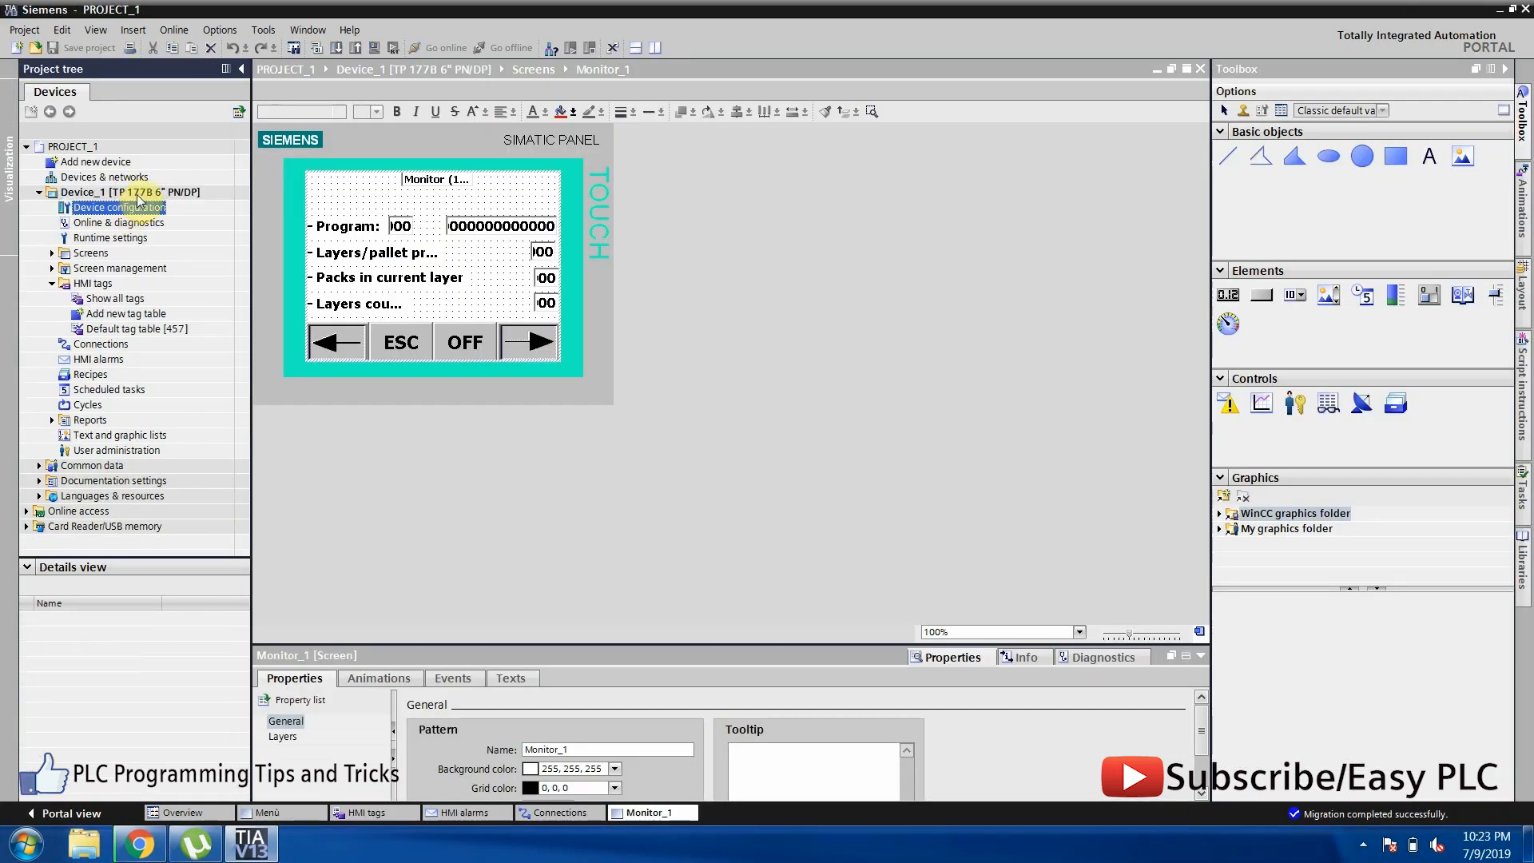
{"action": "right_click", "coordinate": [128, 191]}
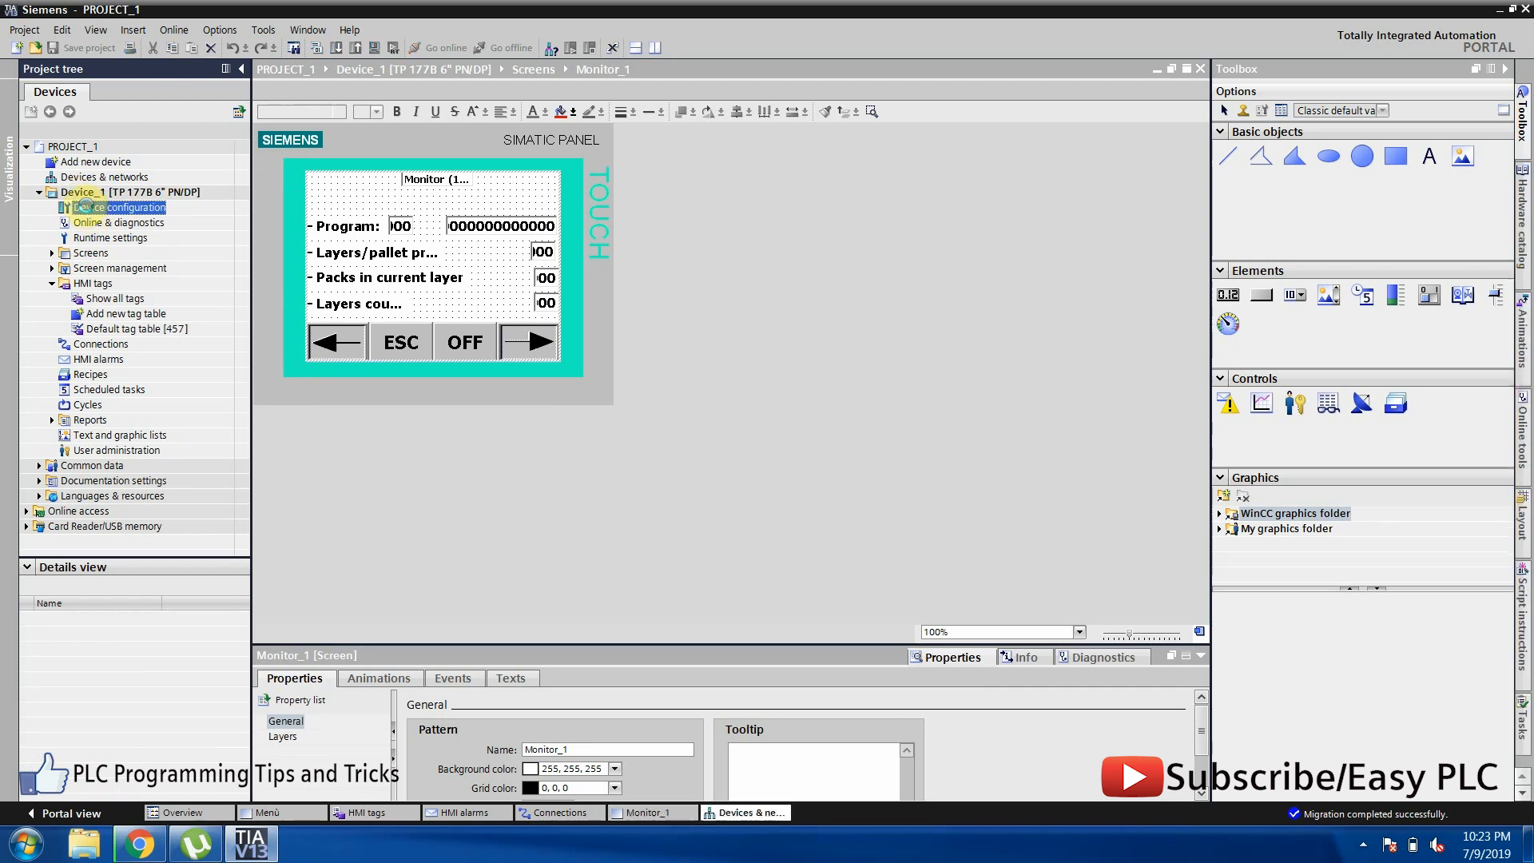
{"action": "right_click", "coordinate": [438, 267]}
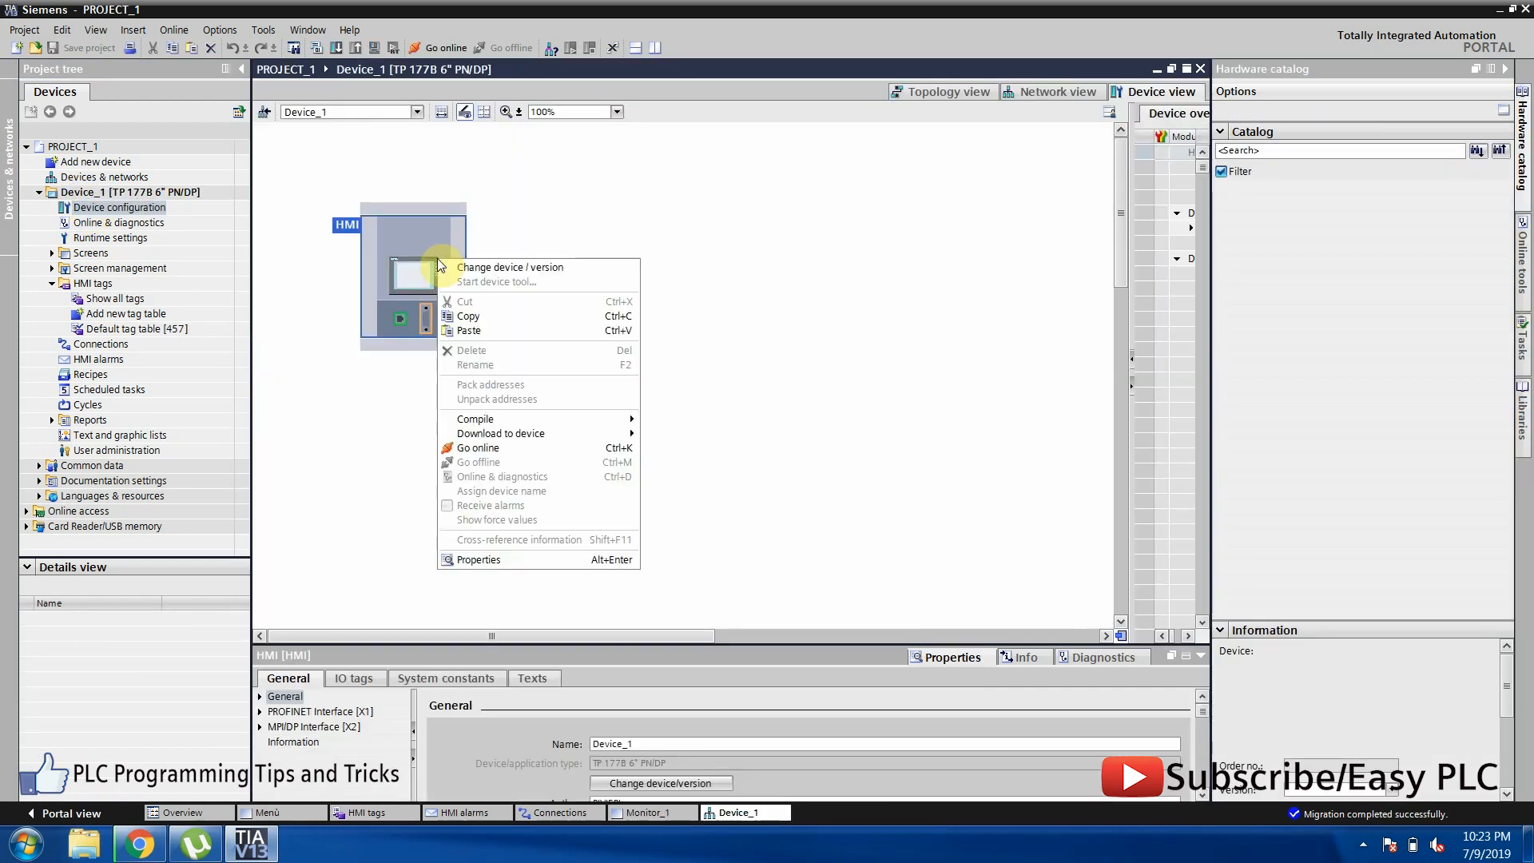
{"action": "left_click", "coordinate": [510, 267]}
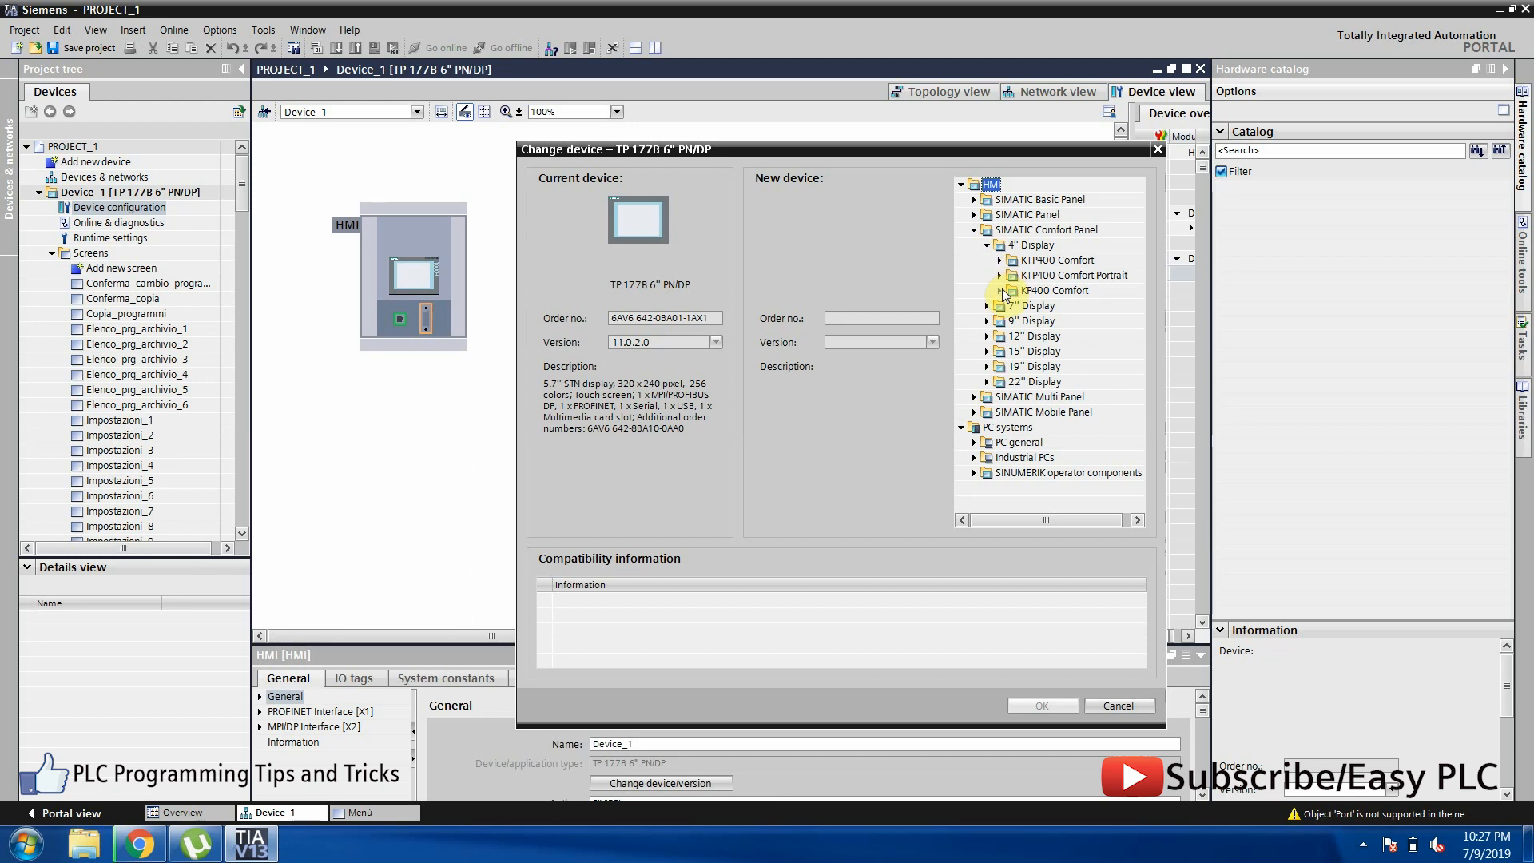
{"action": "left_click", "coordinate": [1074, 275]}
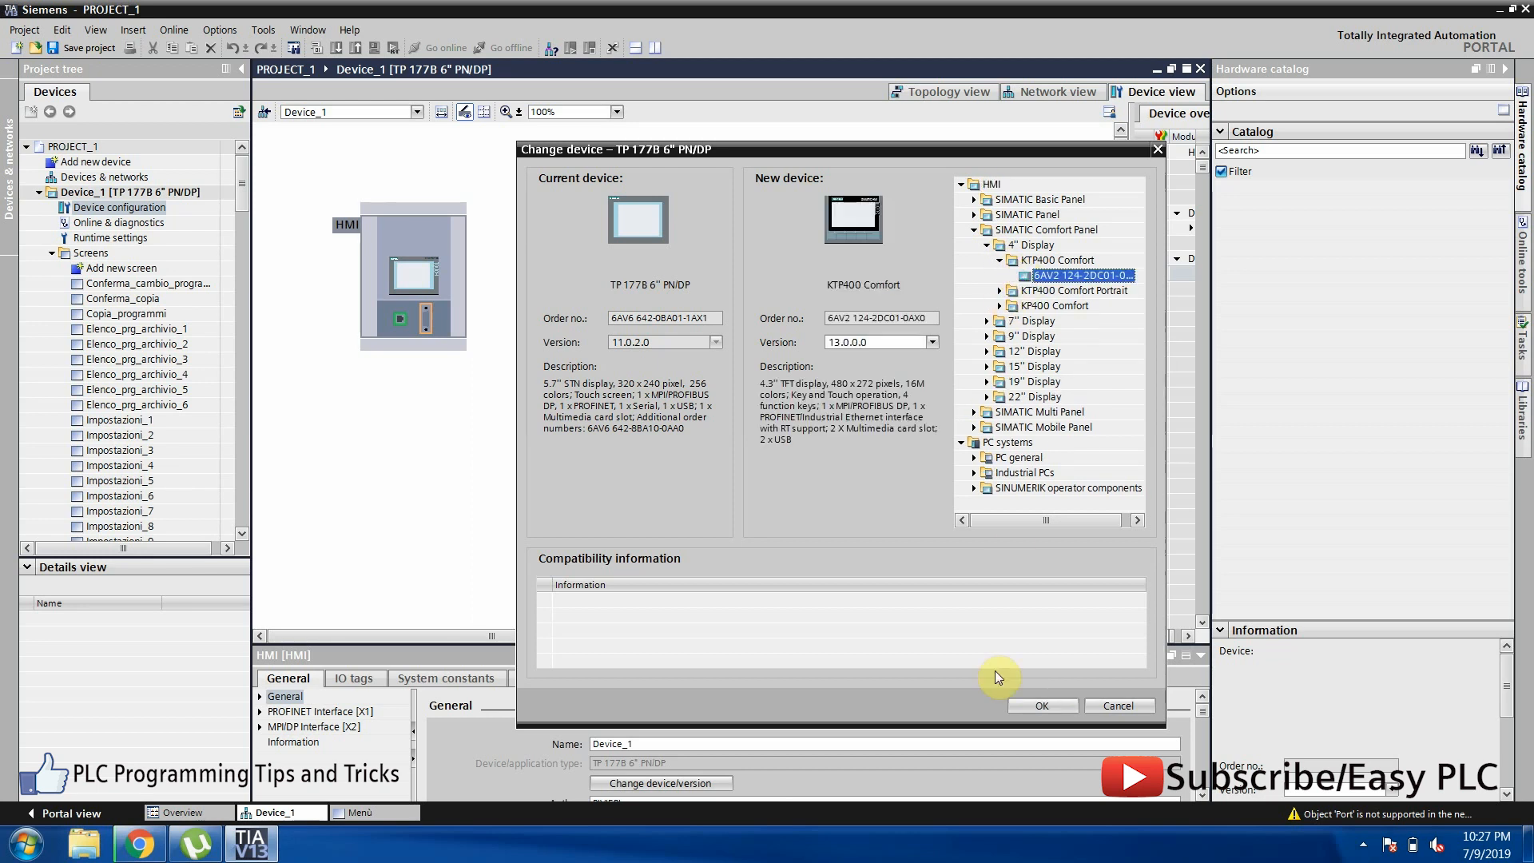
{"action": "left_click", "coordinate": [1040, 705]}
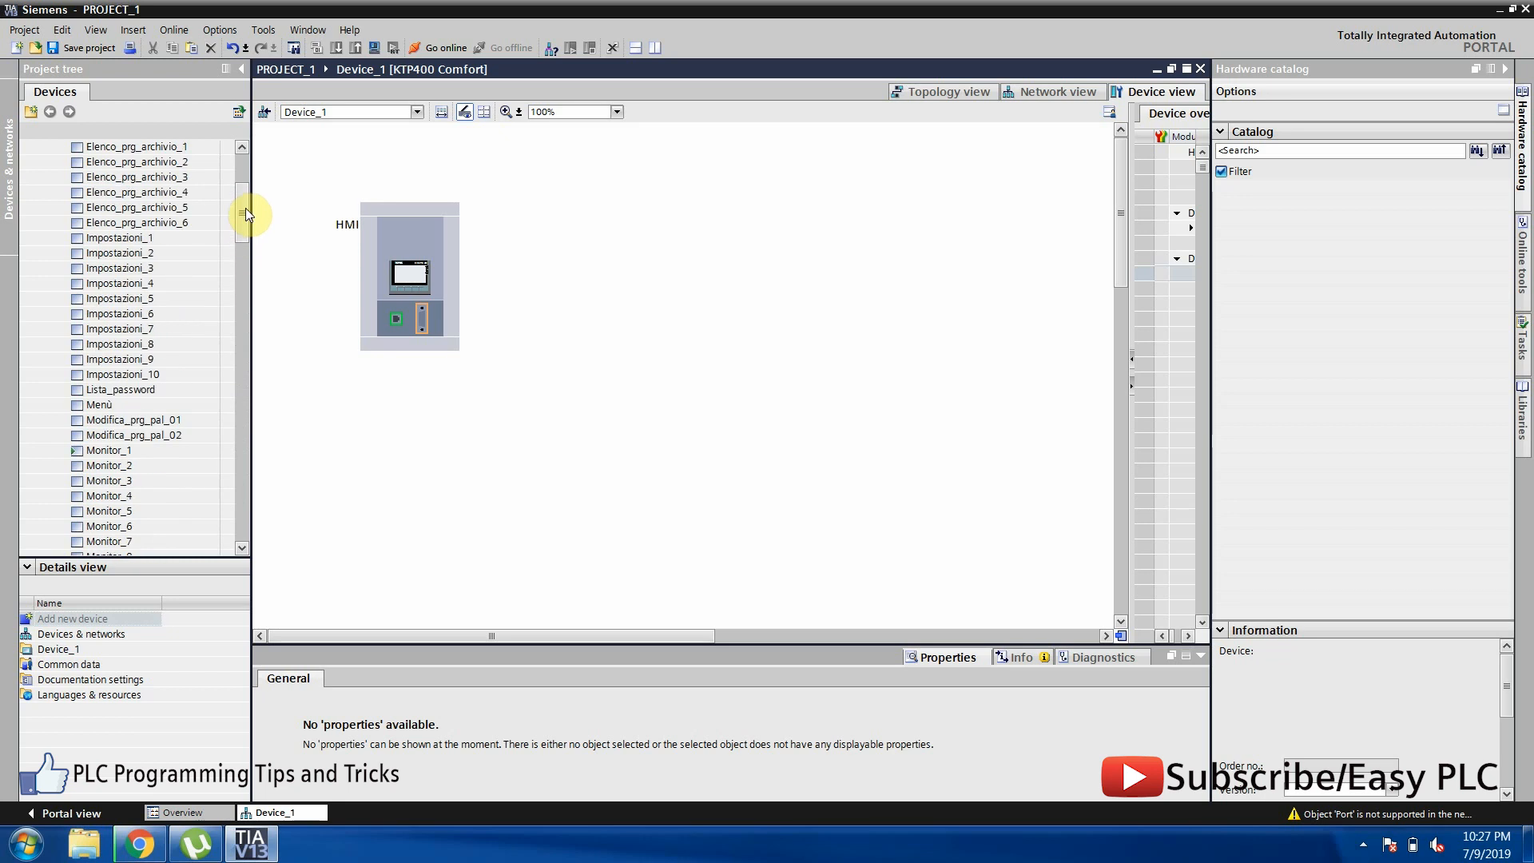
Reopen the Monitor_1 screen on the new KTP400 Comfort panel.
{"action": "double_click", "coordinate": [109, 481]}
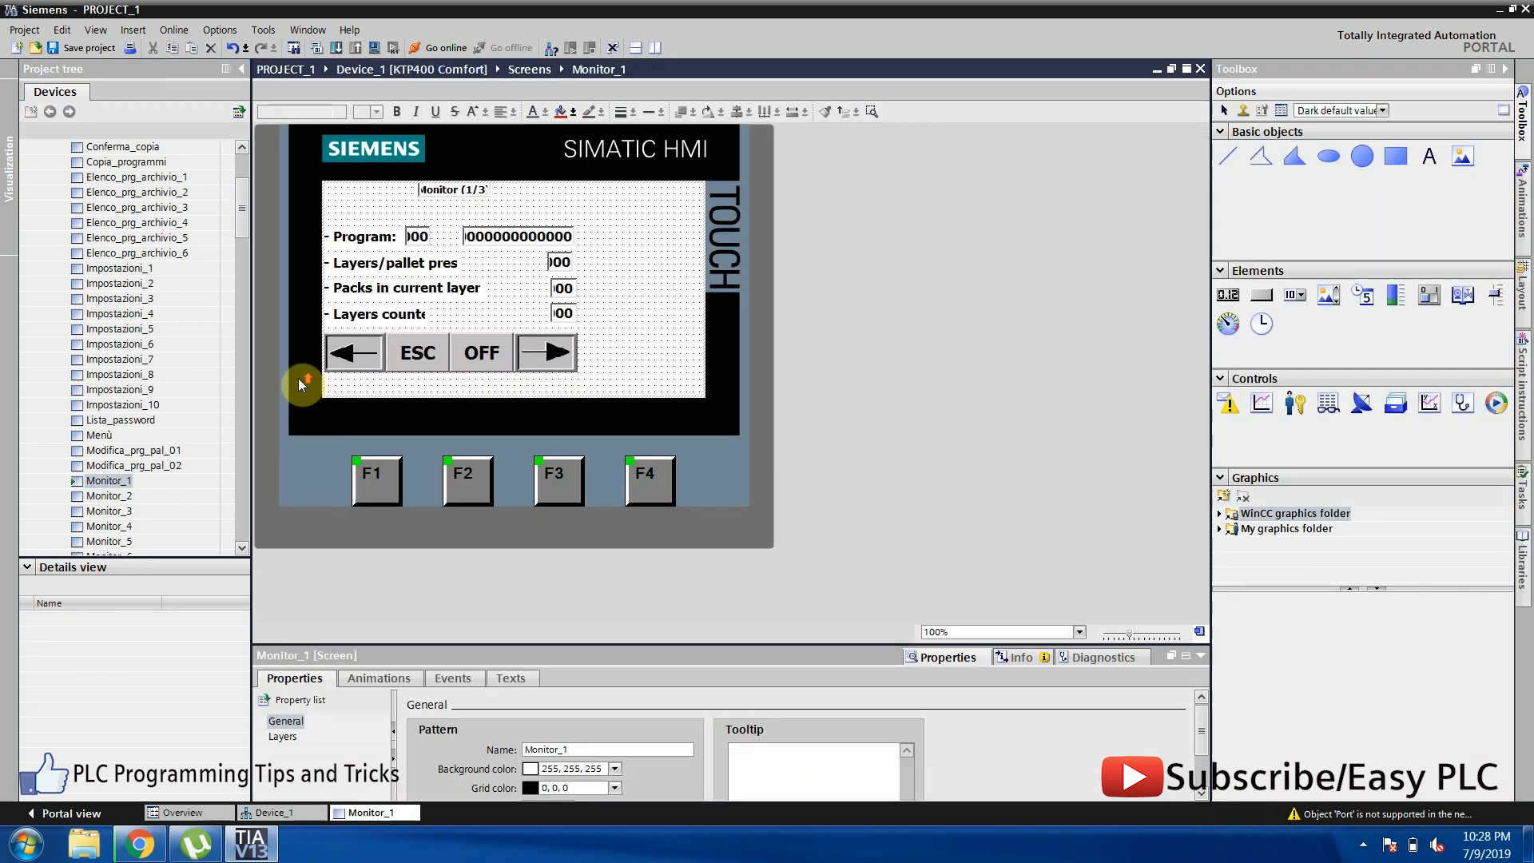
{"action": "left_click", "coordinate": [136, 206]}
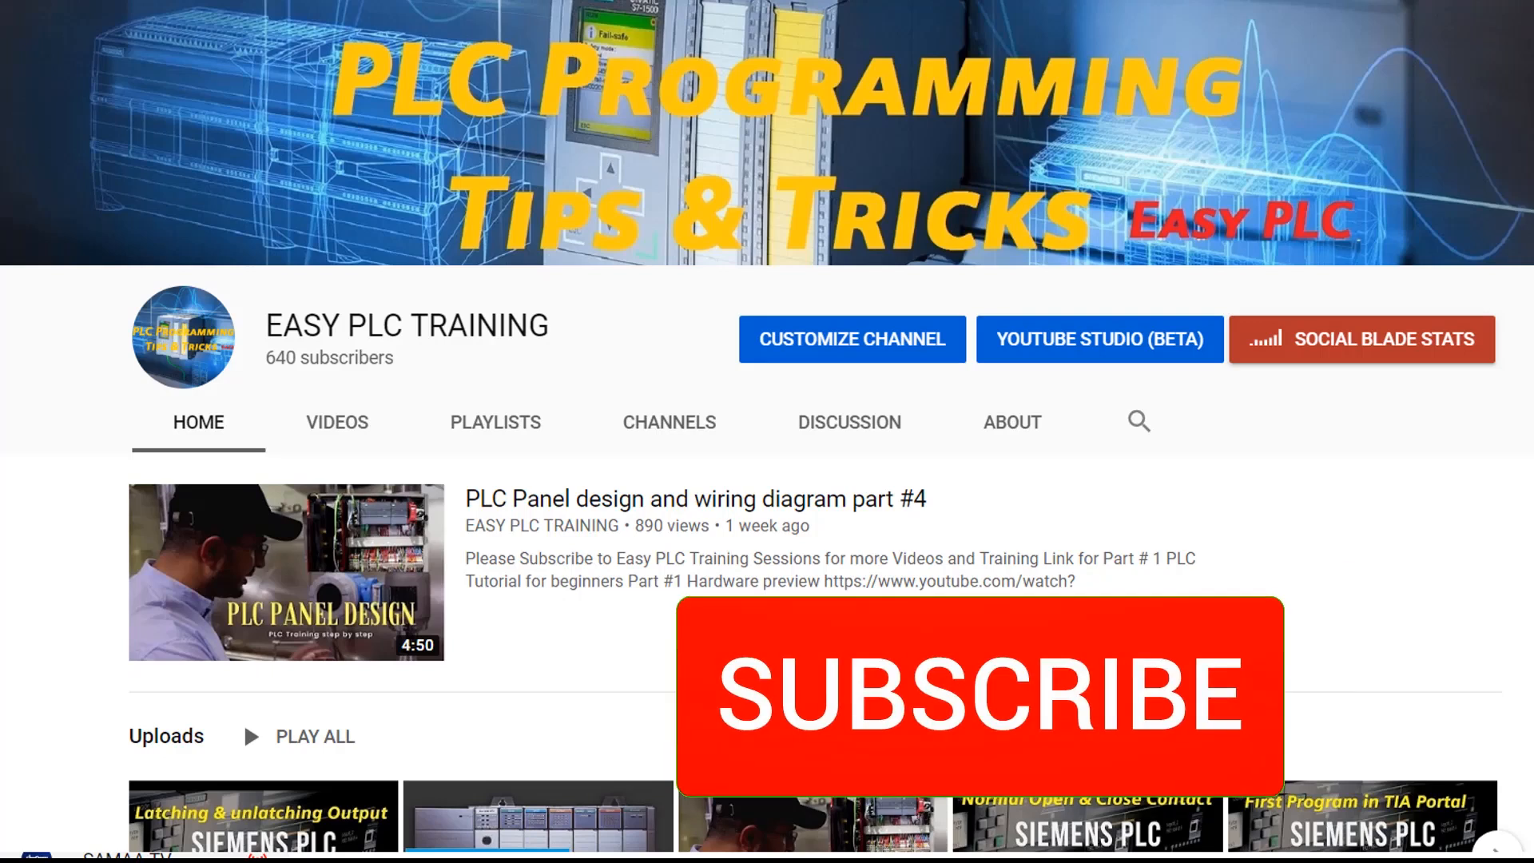
Subscribe to the EASY PLC TRAINING YouTube channel.
{"action": "left_click", "coordinate": [978, 695]}
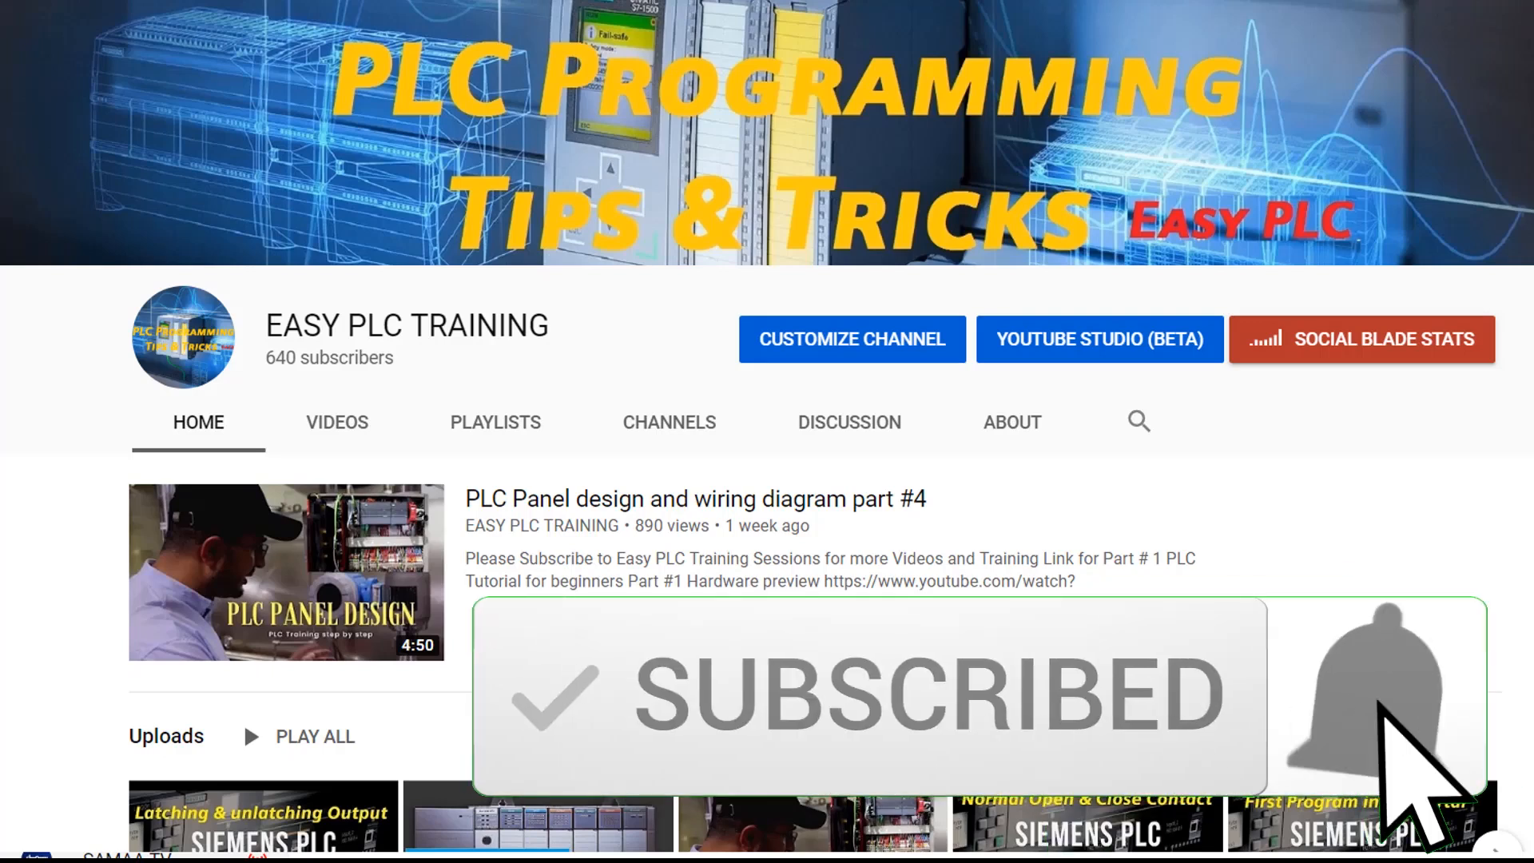